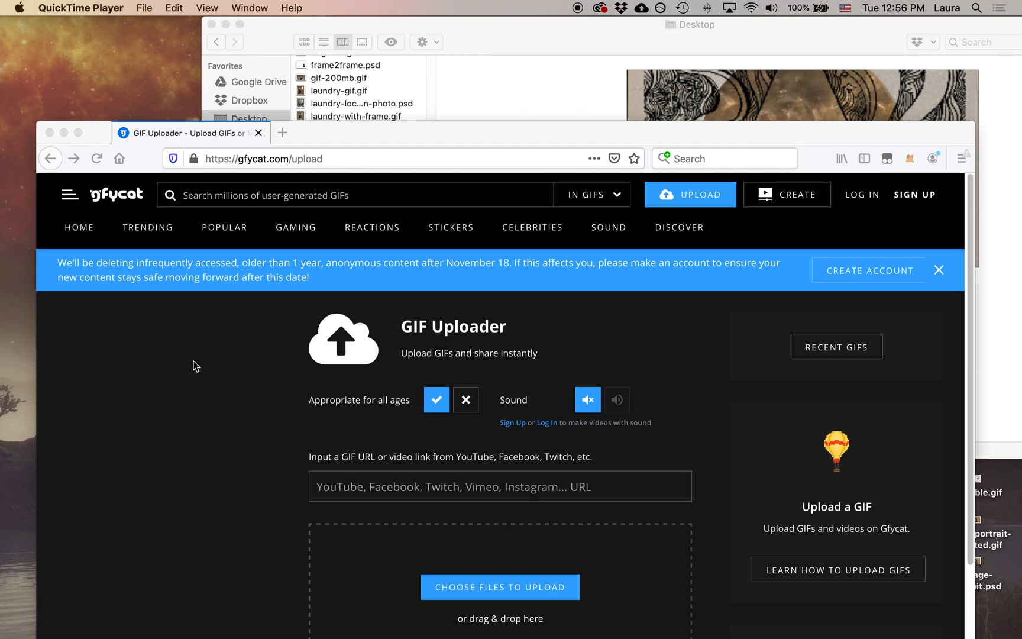
mouse_move(93, 229)
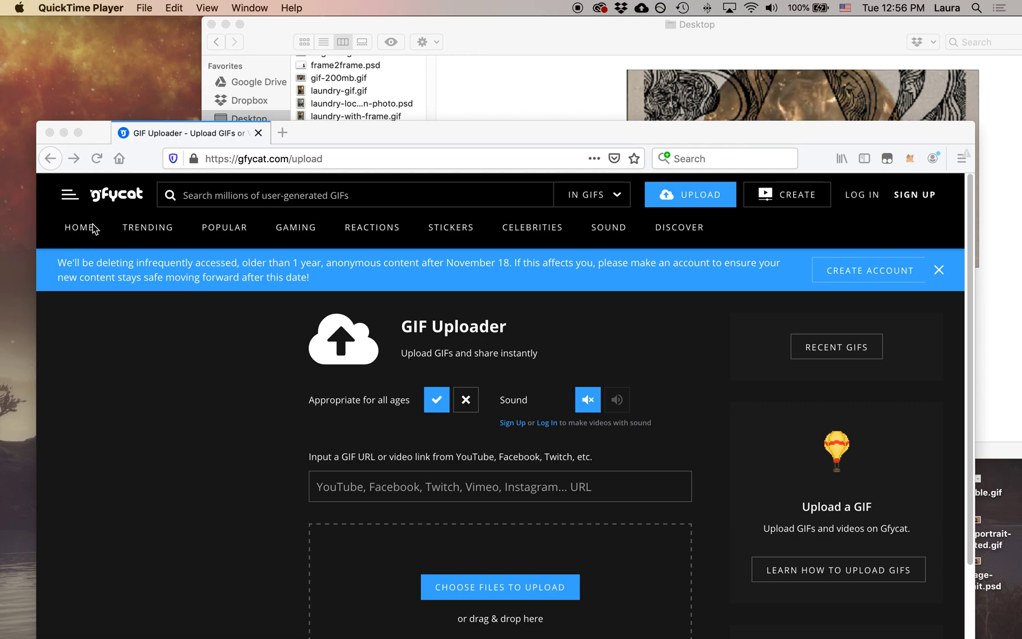
mouse_move(107, 200)
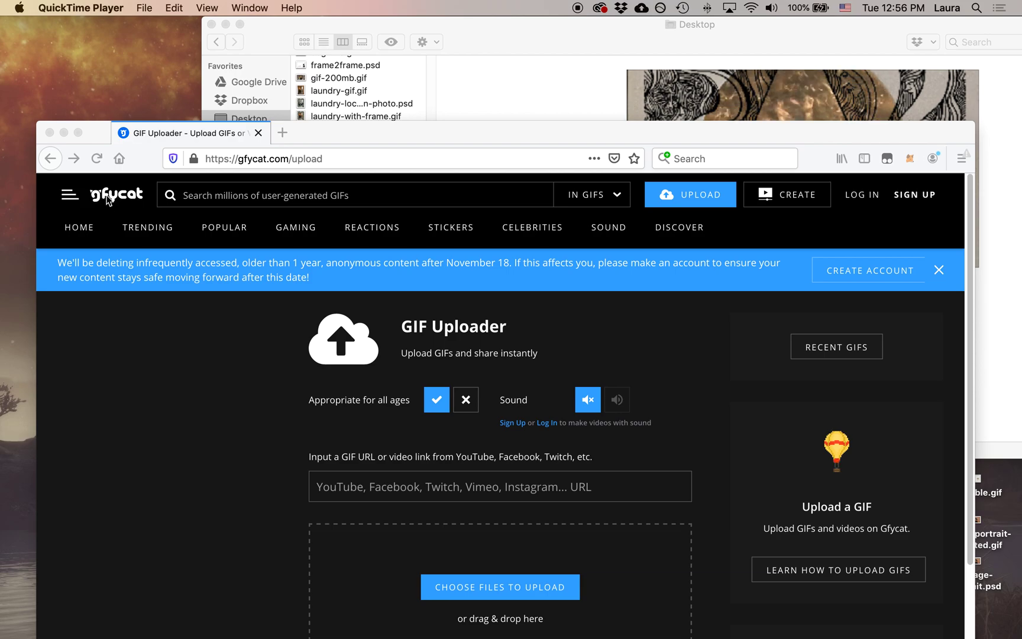
mouse_move(301, 120)
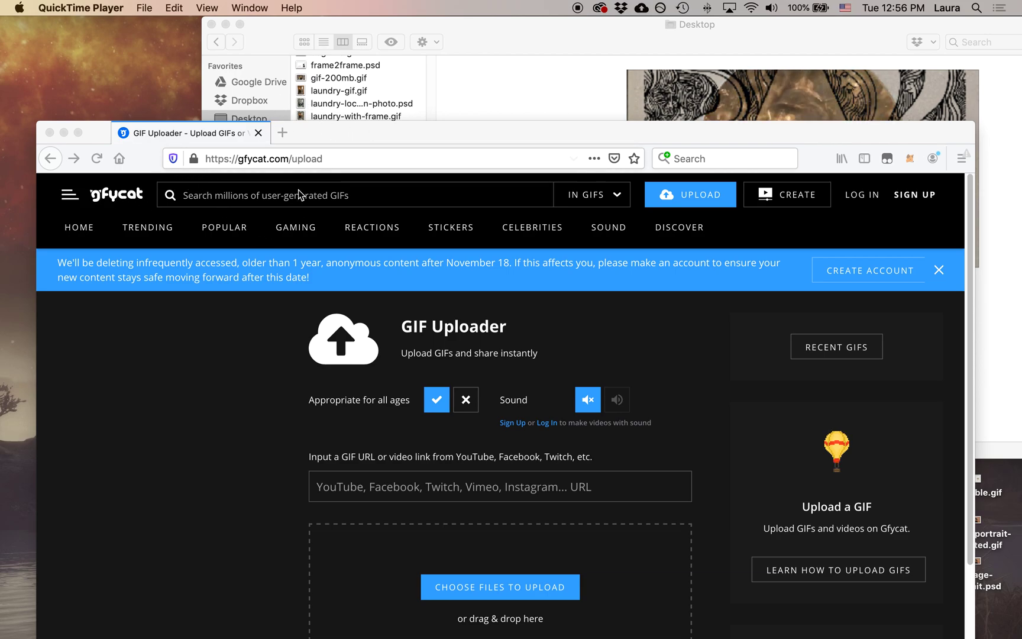
mouse_move(144, 380)
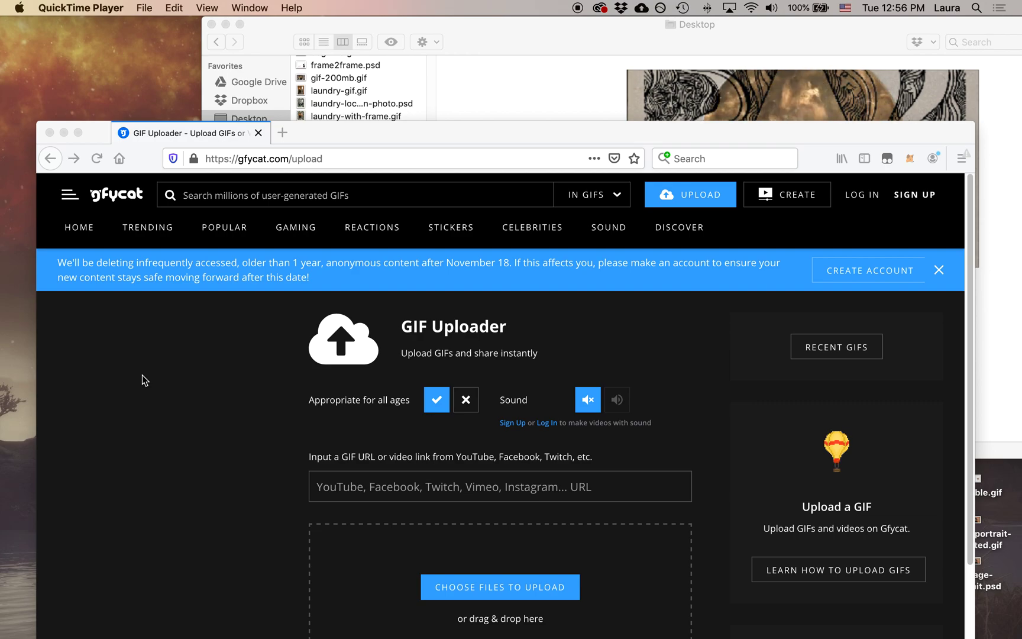
- Check test-gif-1.gif on the Desktop in Finder, showing its 20.9 MB size
left_click(97, 158)
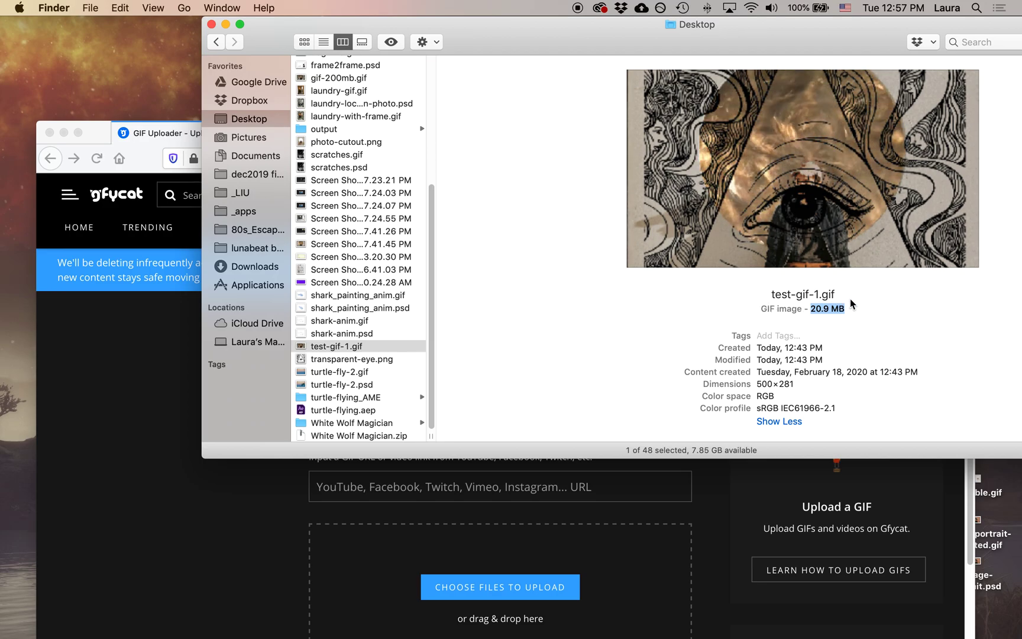
mouse_move(878, 293)
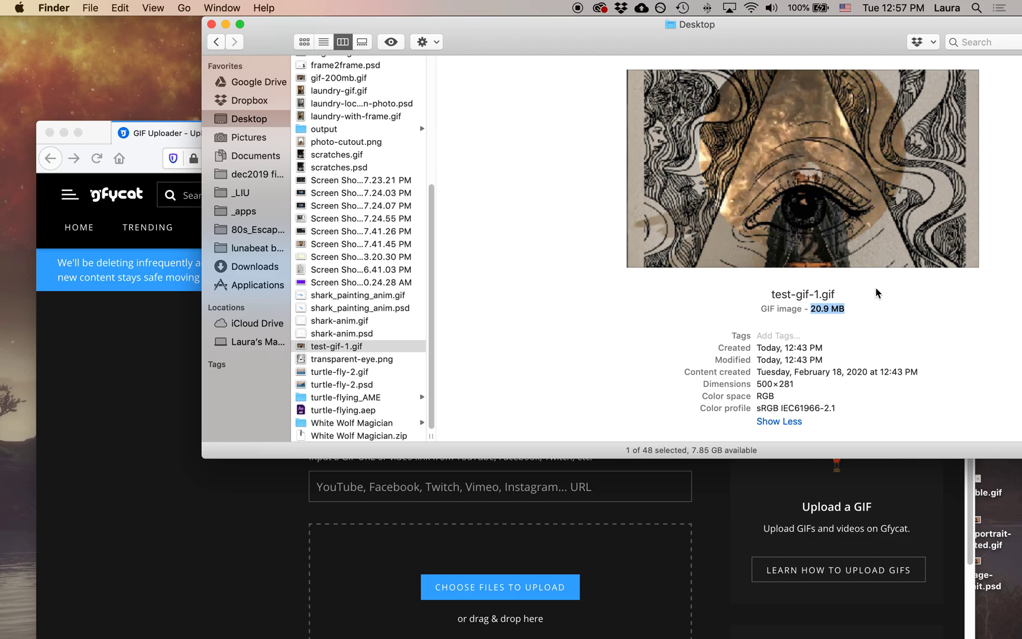
mouse_move(451, 272)
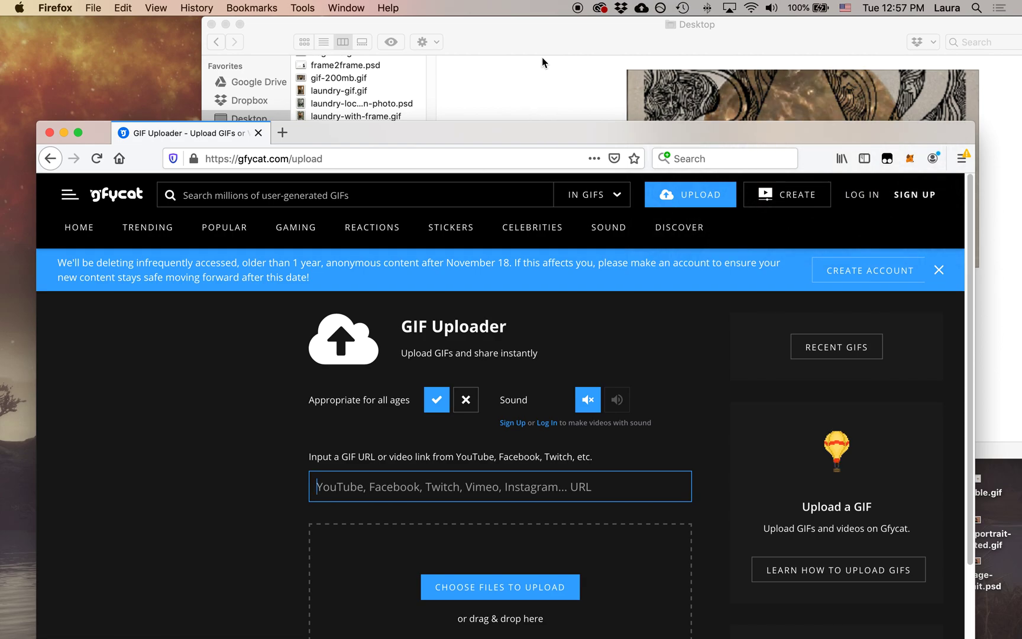
mouse_move(284, 331)
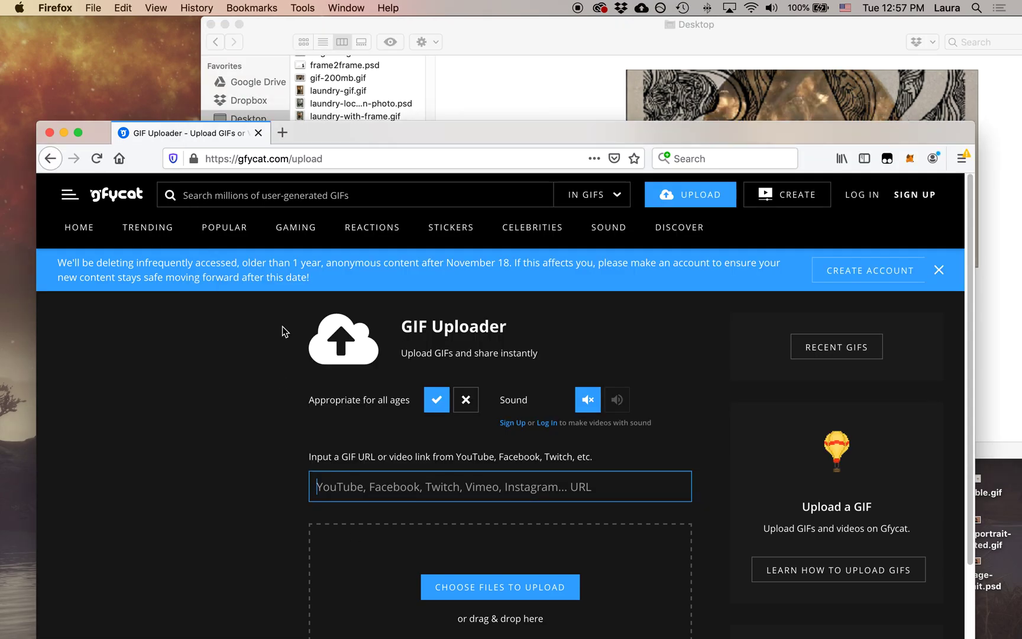
- Drop test-gif-1.gif onto the Gfycat upload area to begin uploading
left_click(289, 158)
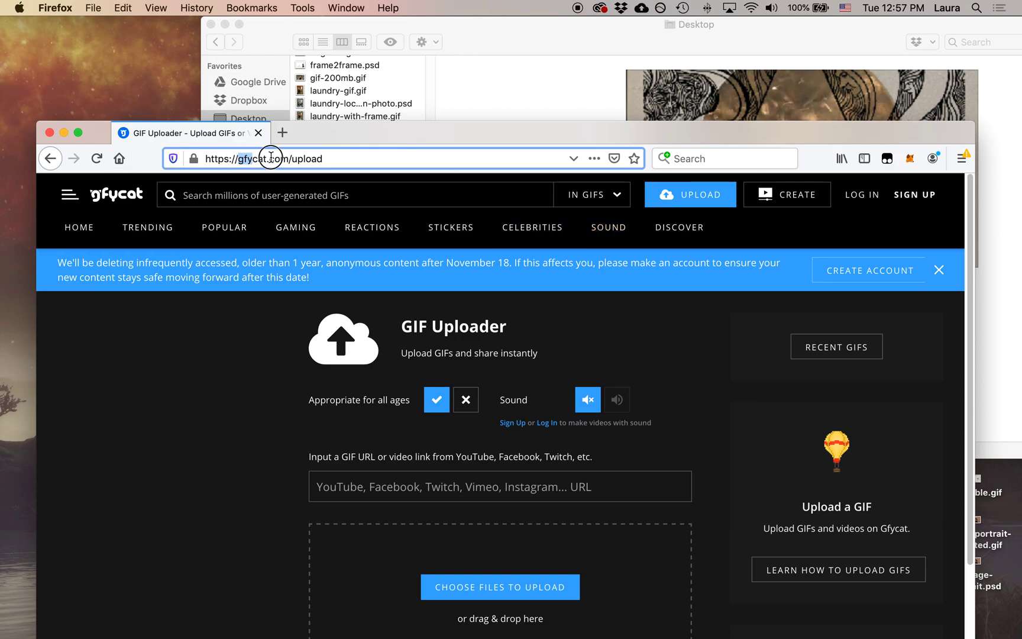
mouse_move(722, 188)
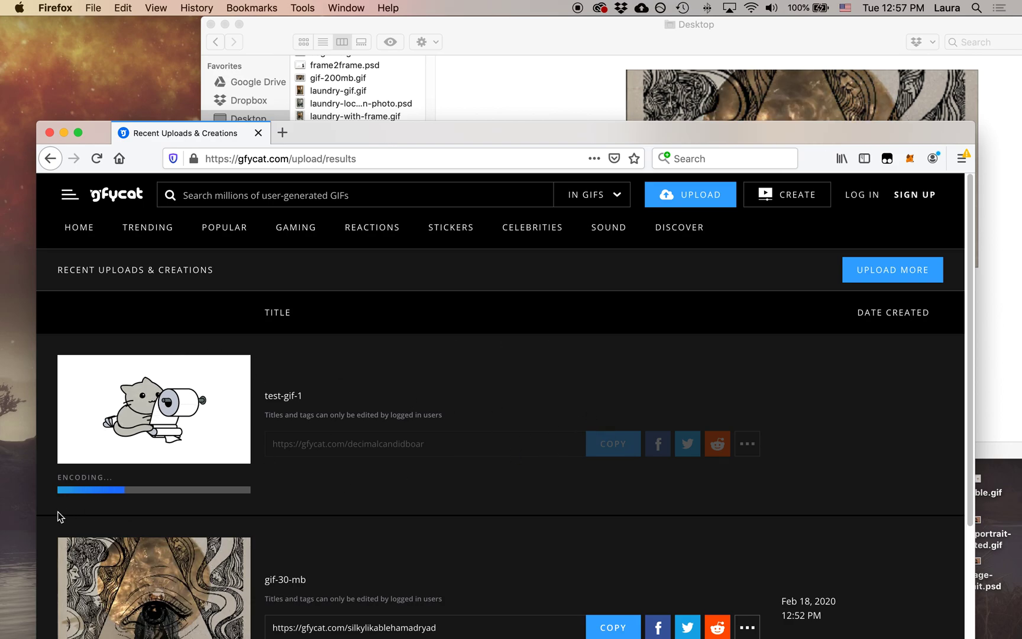
mouse_move(137, 469)
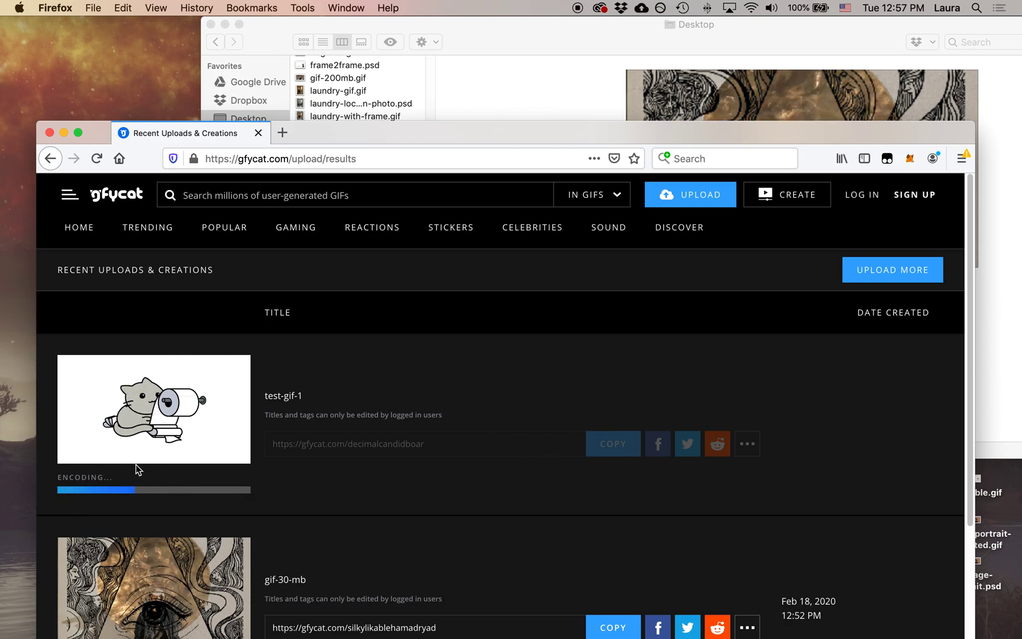
mouse_move(289, 484)
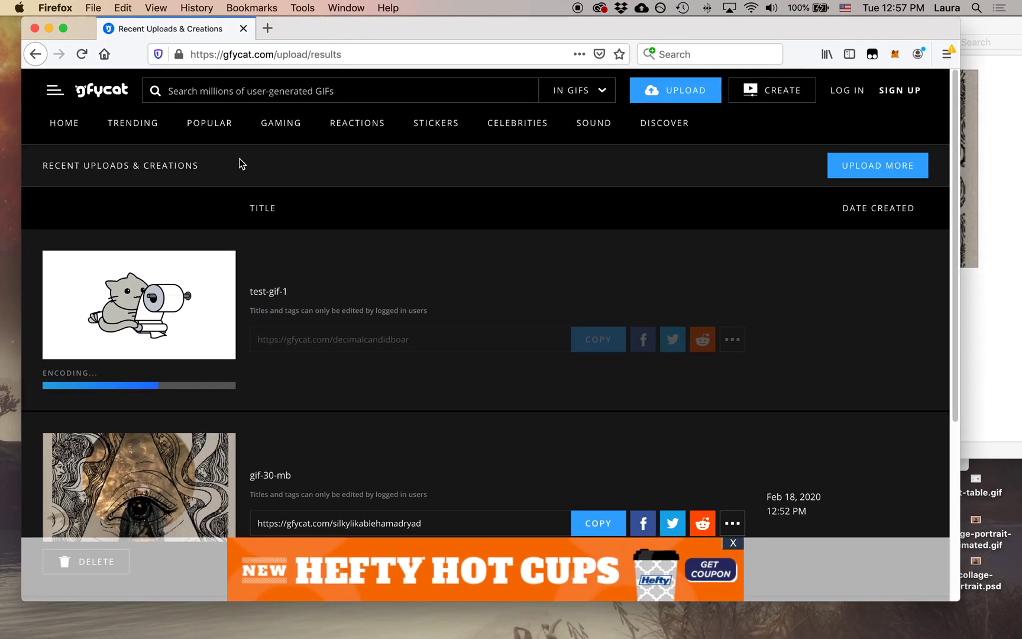
- Scroll the Recent Uploads list while test-gif-1 keeps encoding
scroll("down", 3)
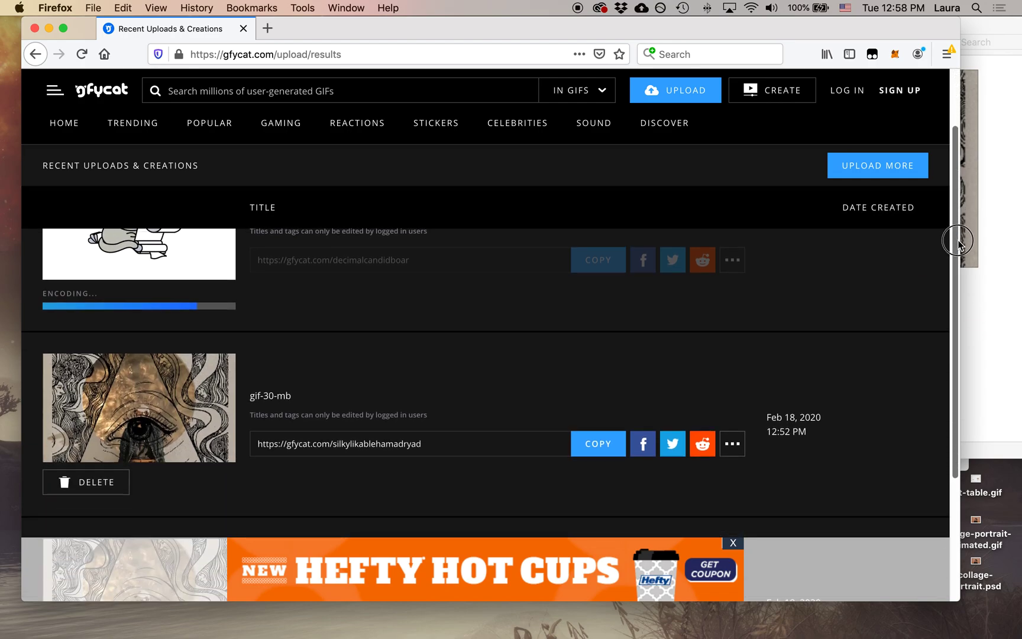
scroll("down", 3)
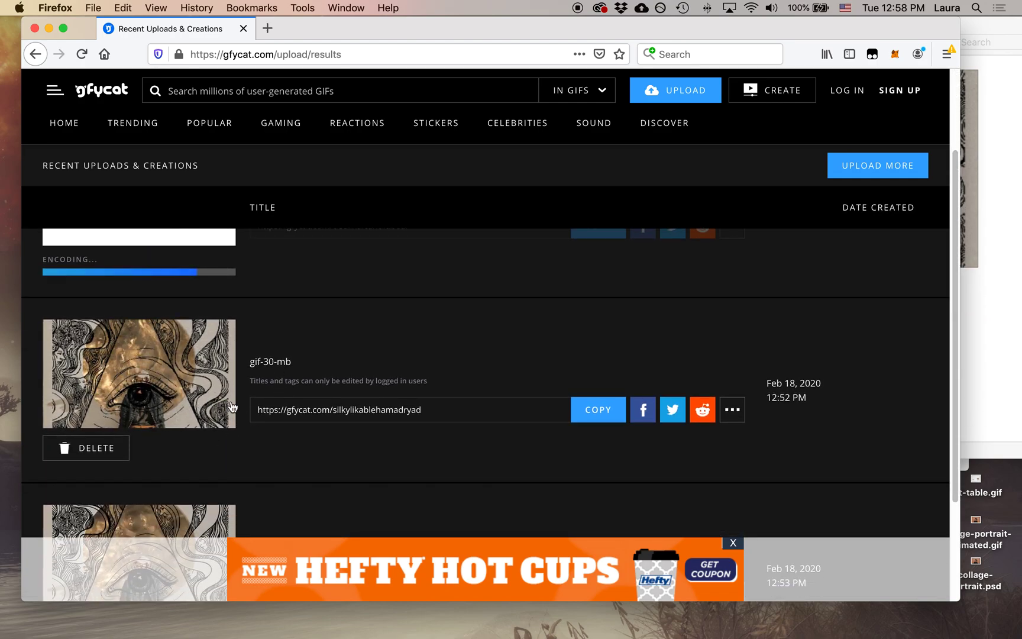
scroll("down", 3)
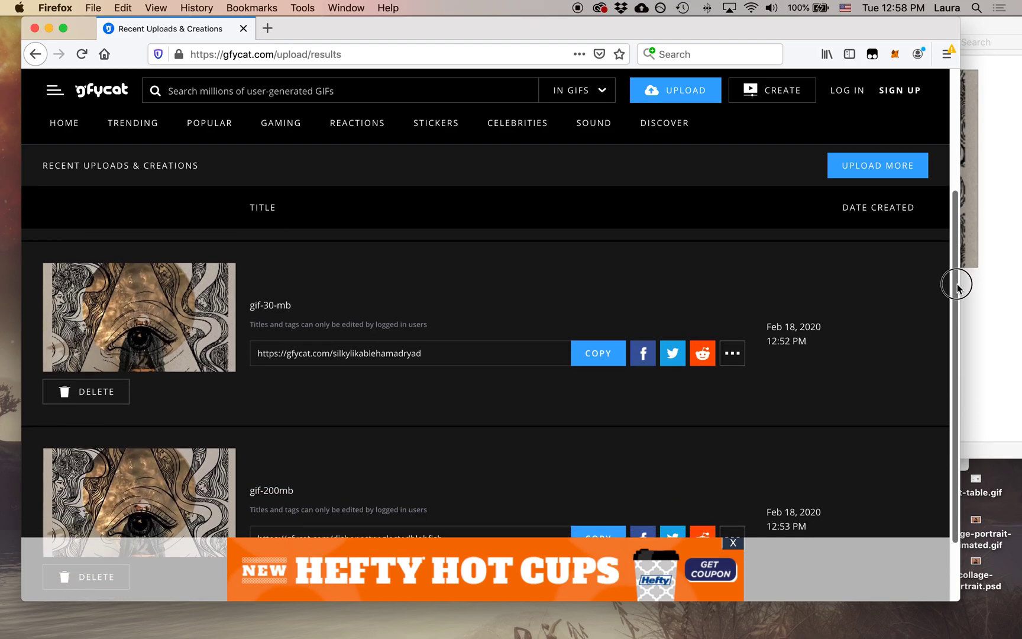
scroll("down", 3)
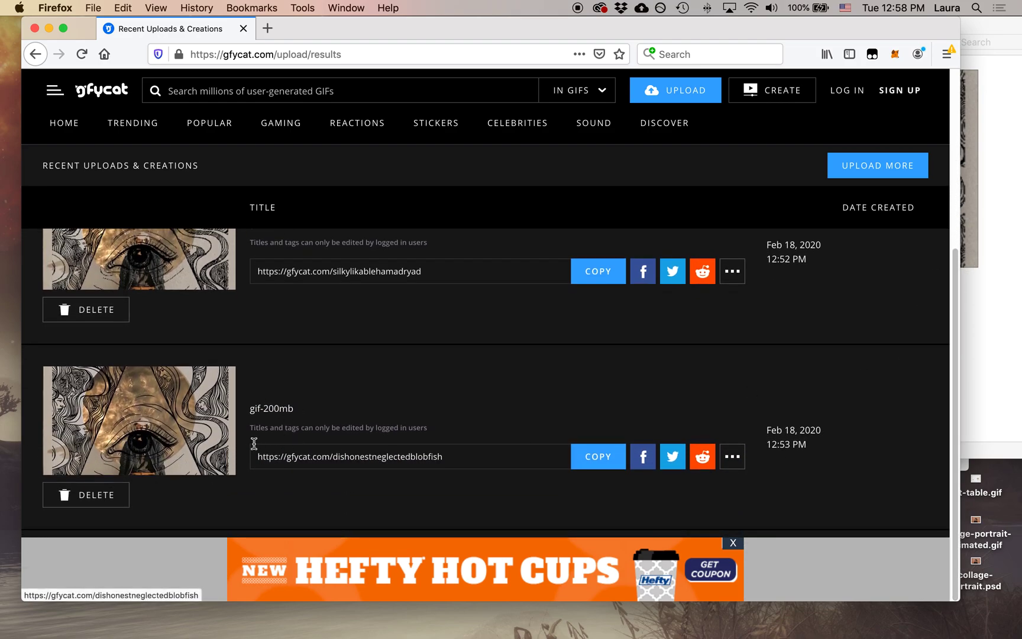
scroll("up", 3)
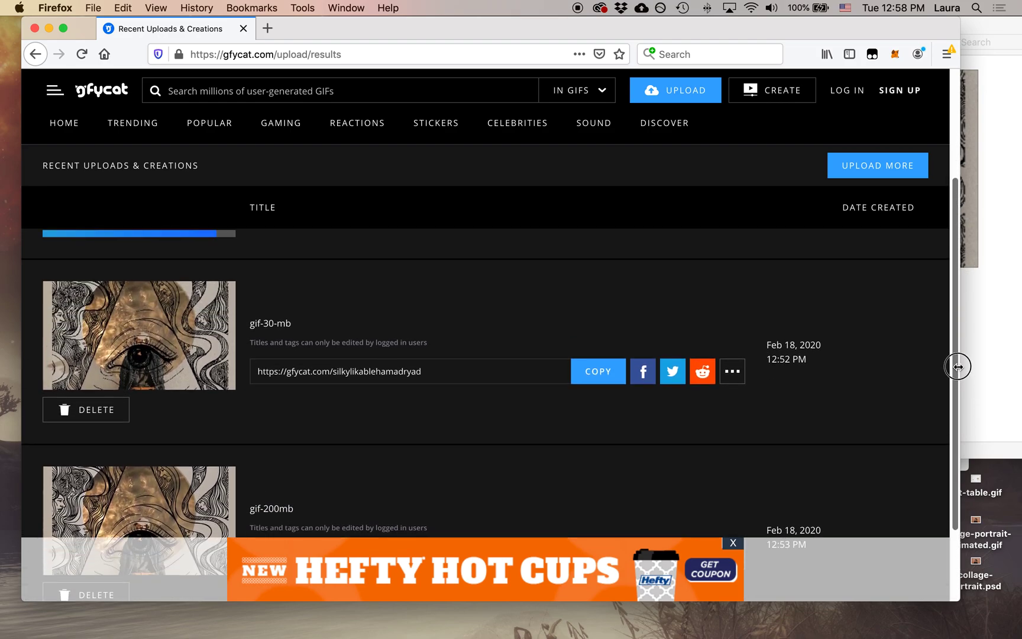
scroll("up", 3)
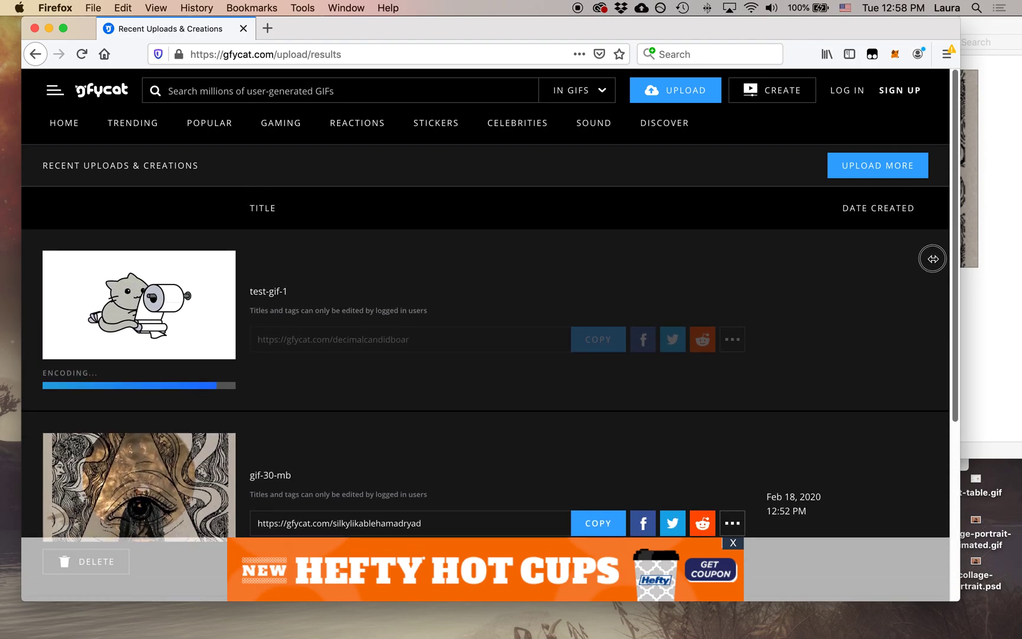
scroll("down", 3)
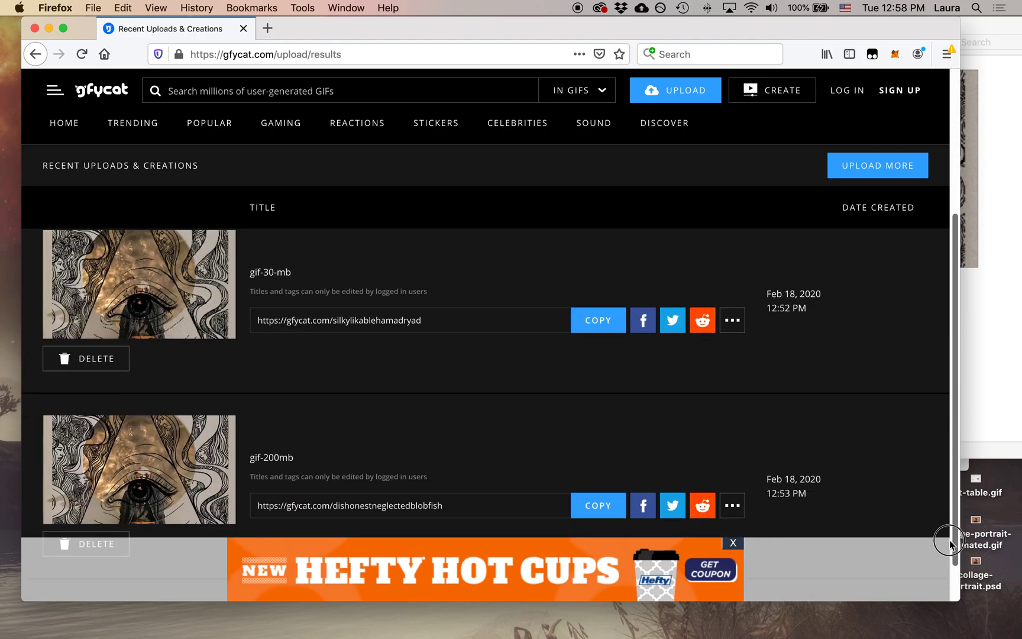
scroll("up", 3)
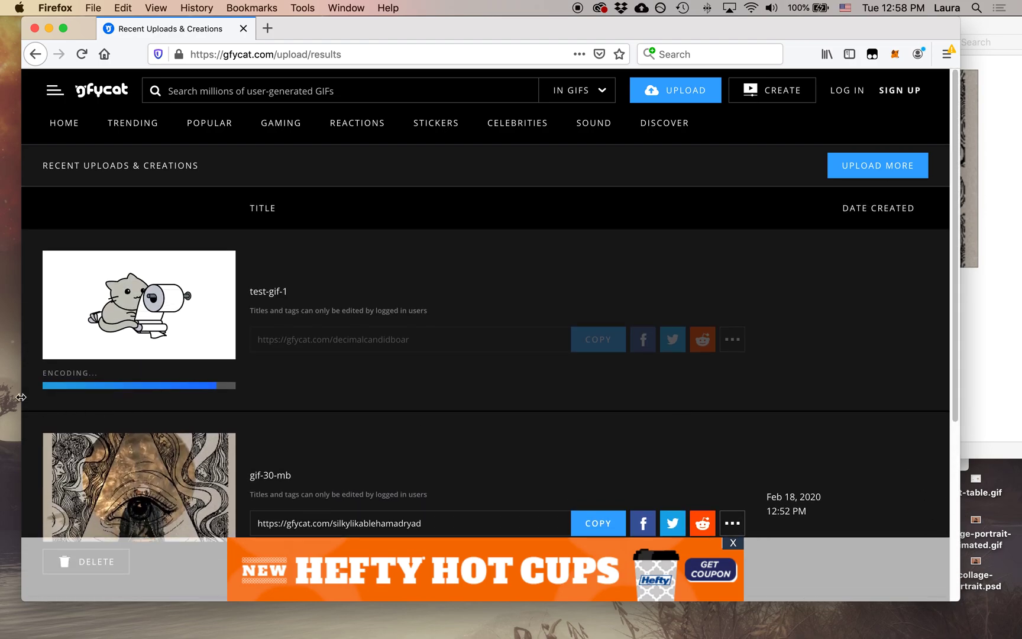
mouse_move(330, 383)
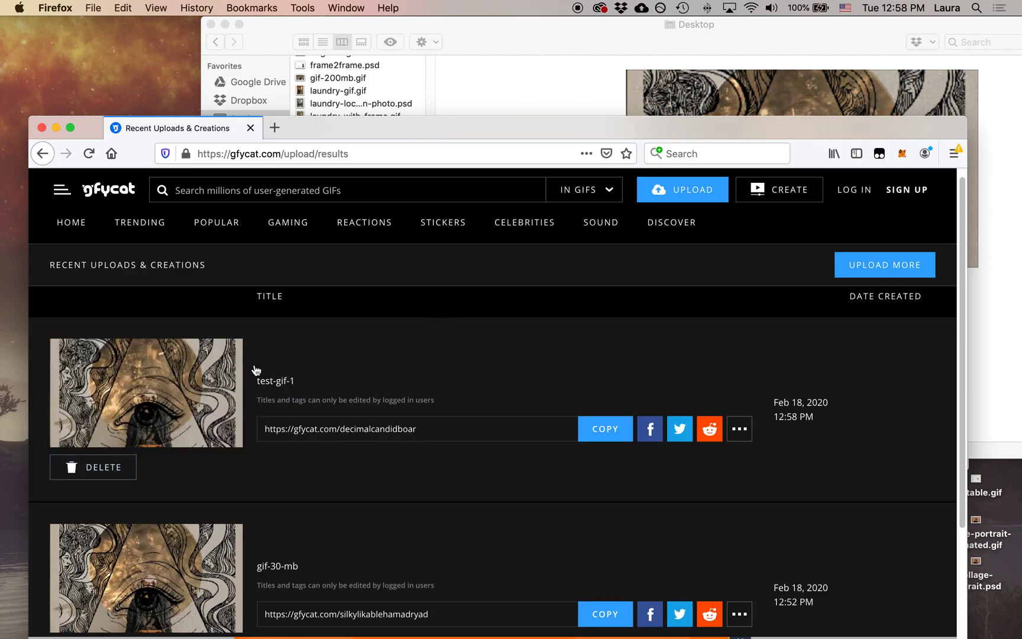
mouse_move(261, 394)
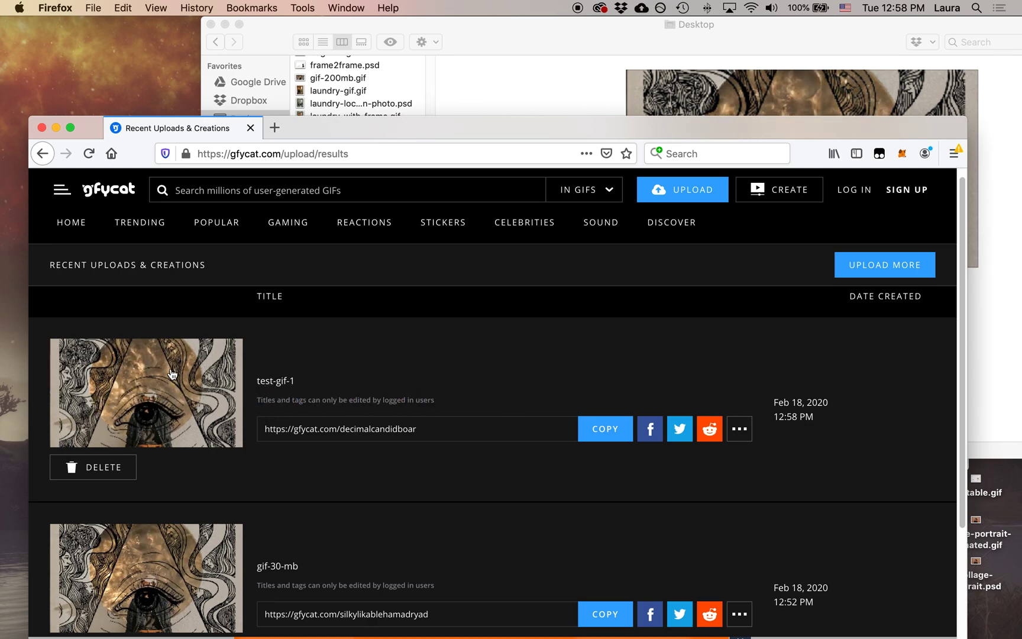
mouse_move(345, 376)
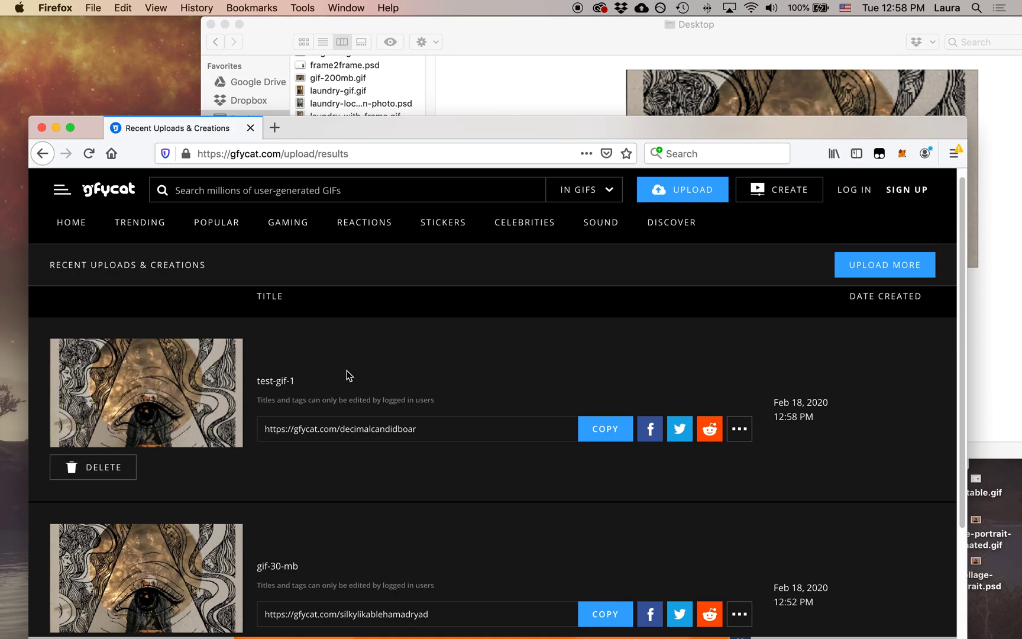
mouse_move(268, 382)
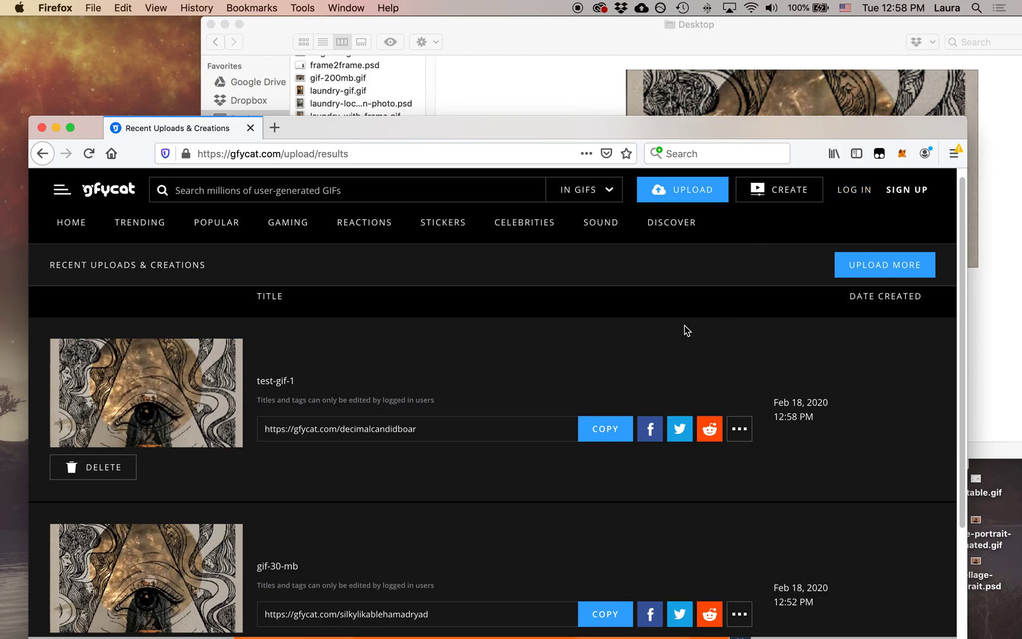
mouse_move(905, 207)
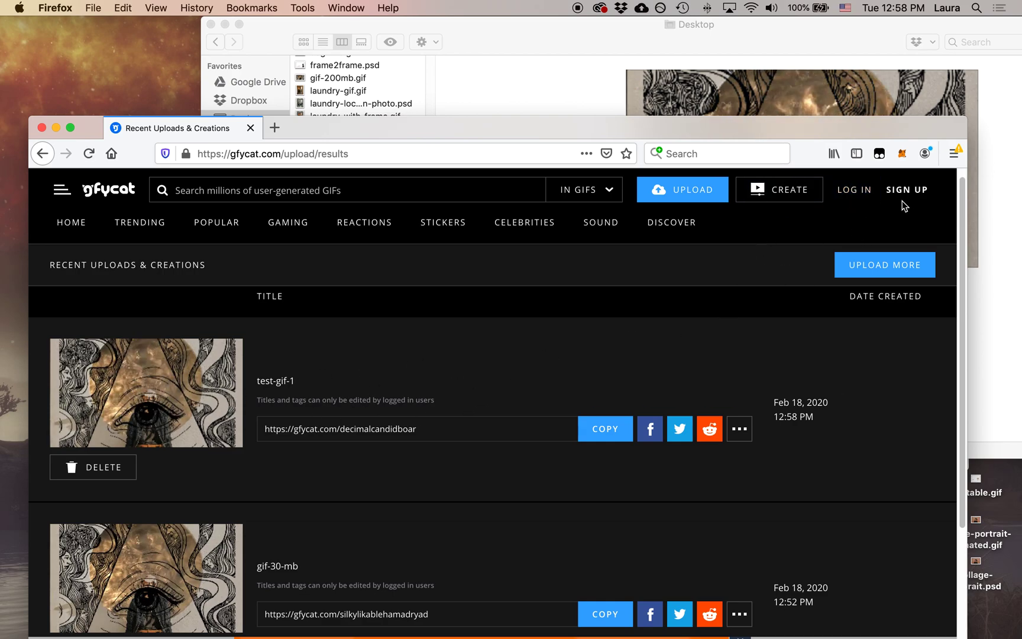
mouse_move(858, 229)
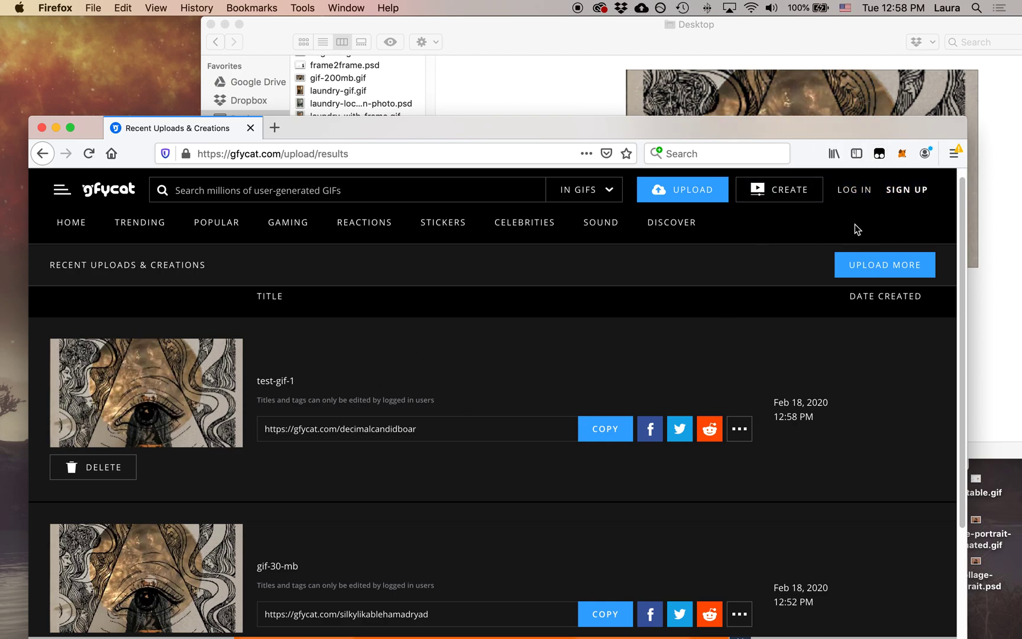
mouse_move(672, 222)
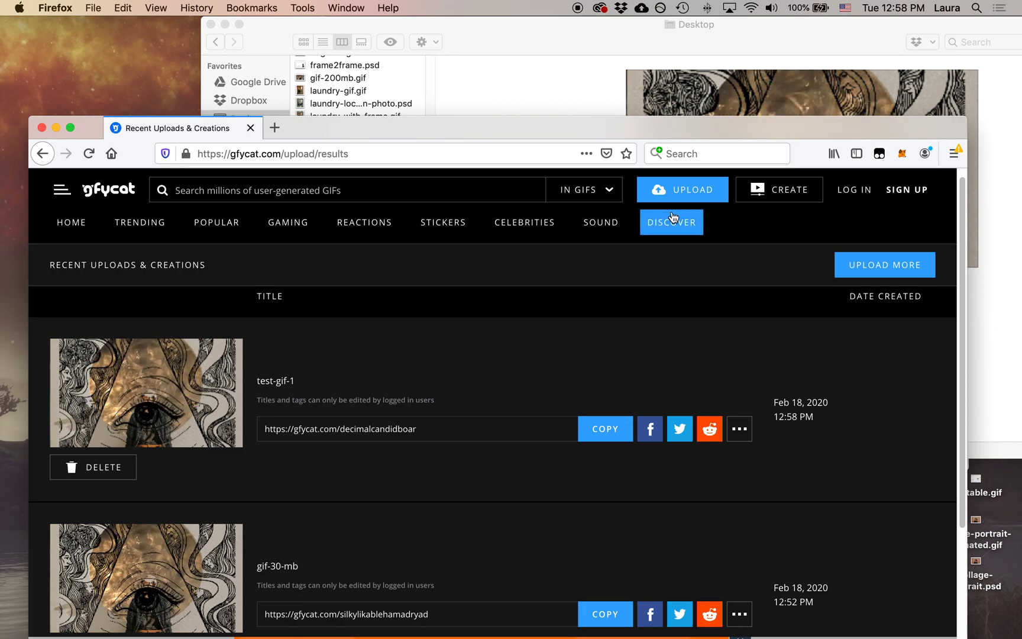
mouse_move(167, 414)
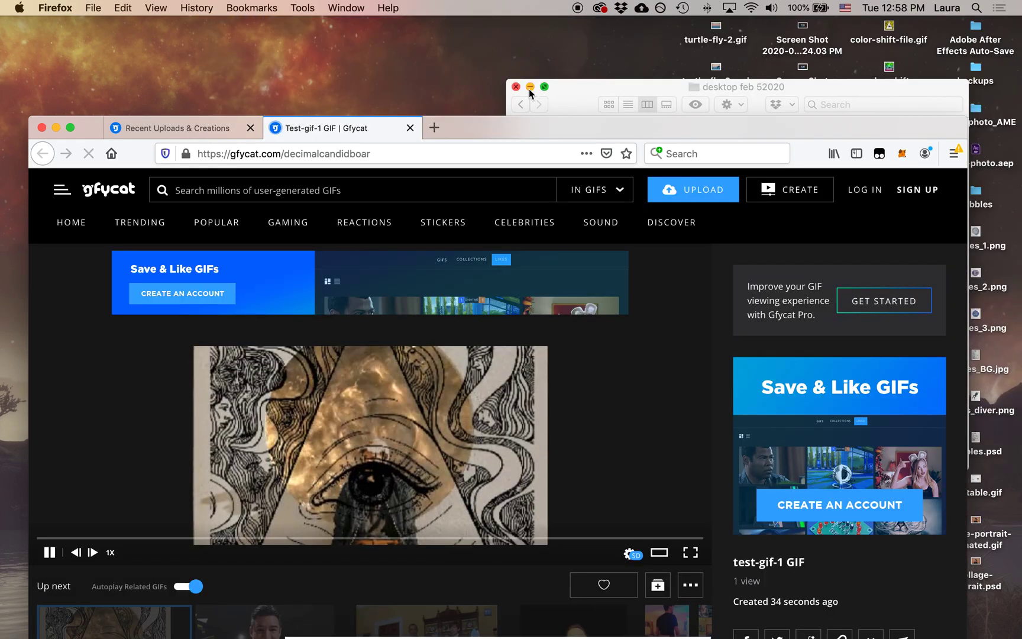
- Minimize the Finder window and pause test-gif-1's playback at 4.43 s
left_click(515, 87)
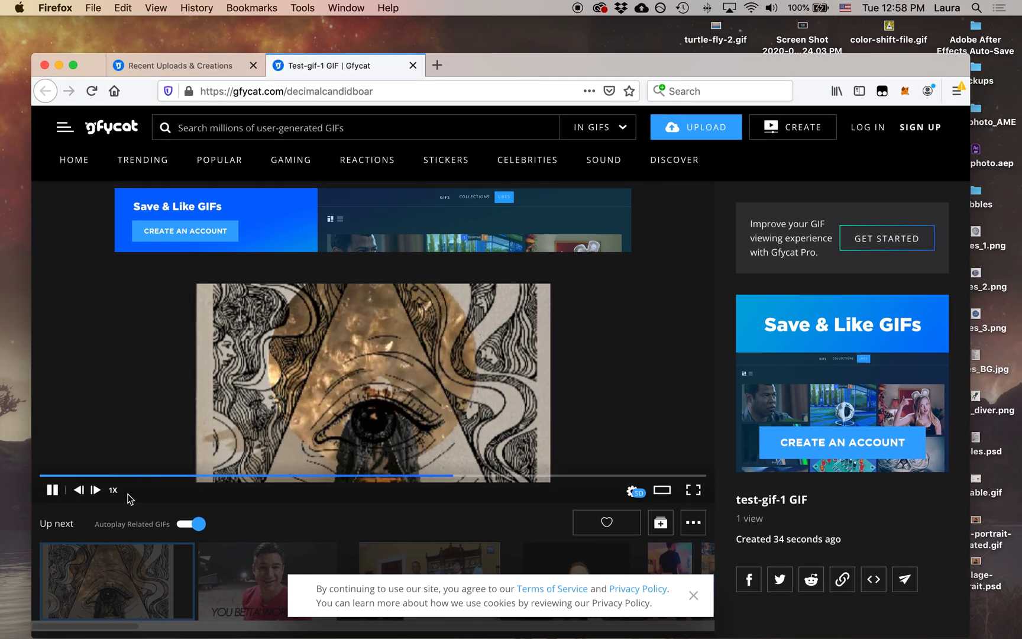
left_click(693, 595)
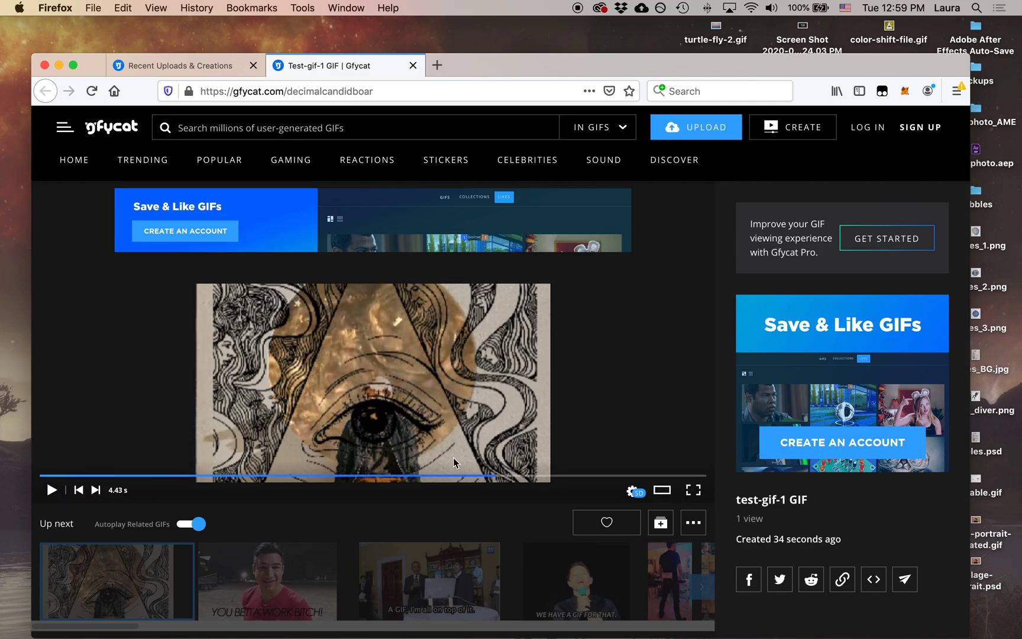
mouse_move(893, 454)
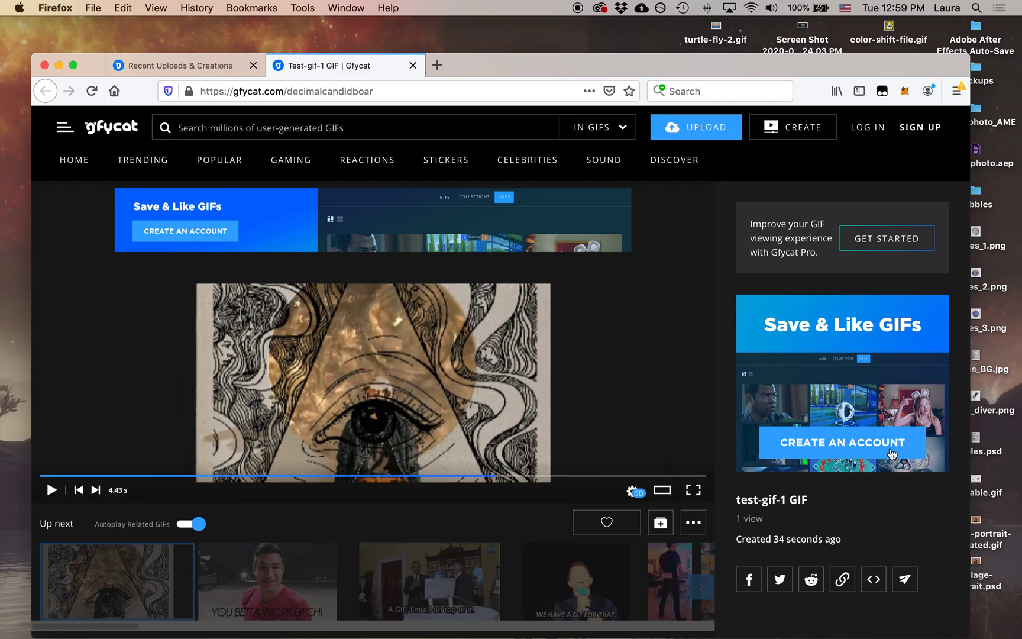
mouse_move(905, 579)
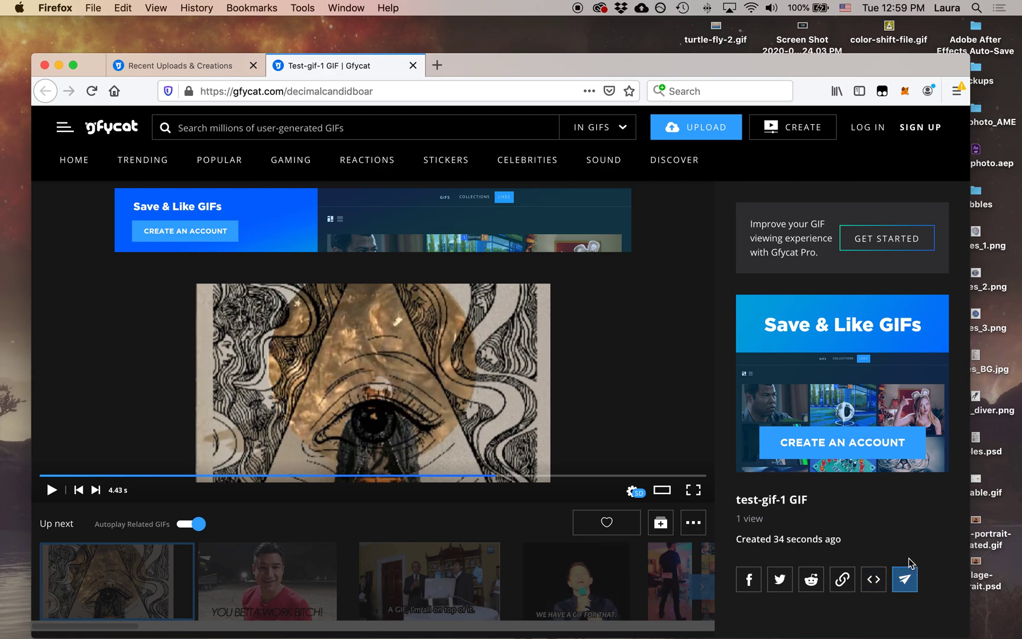
mouse_move(926, 572)
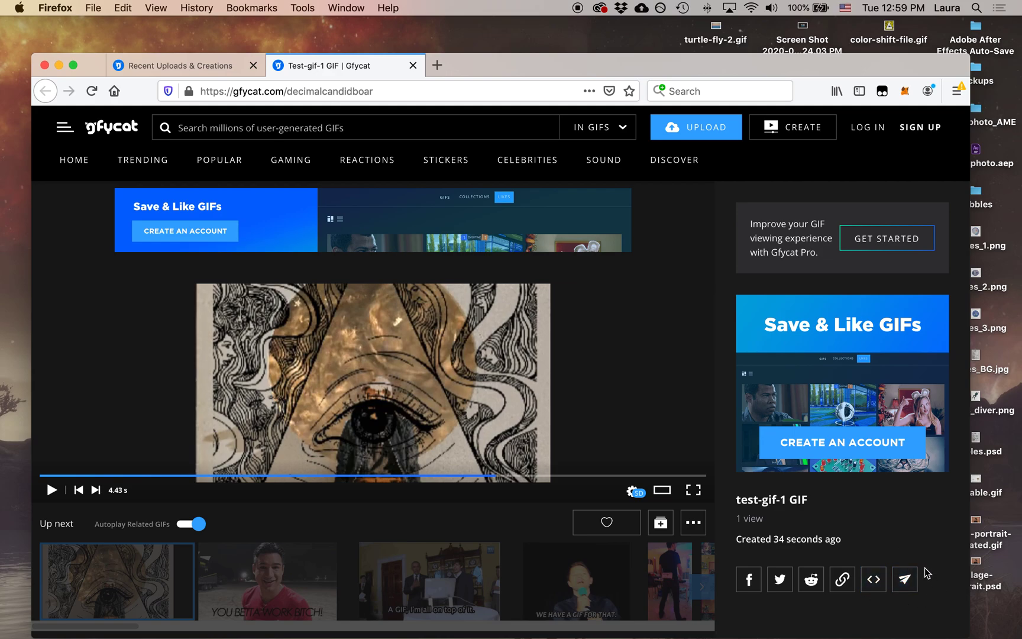
mouse_move(905, 579)
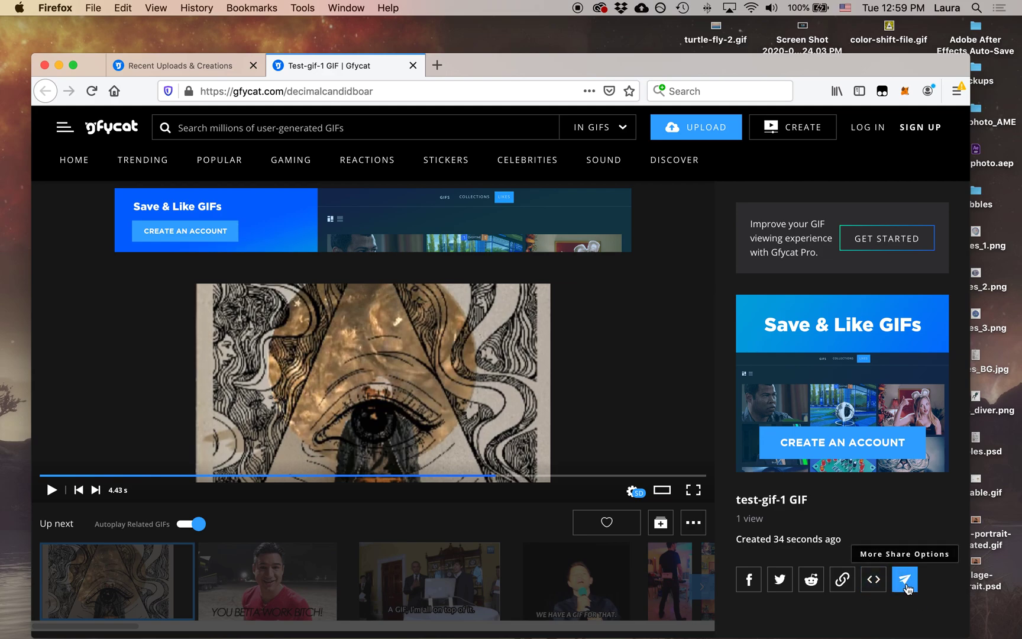
- Open the Share panel for test-gif-1 via the paper-plane icon
left_click(905, 579)
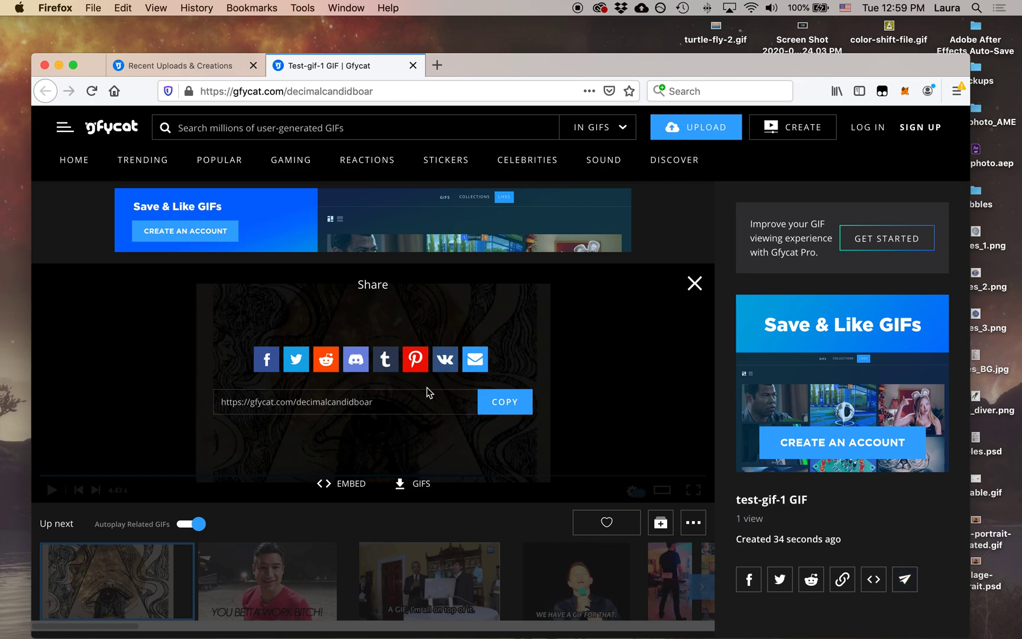
mouse_move(296, 358)
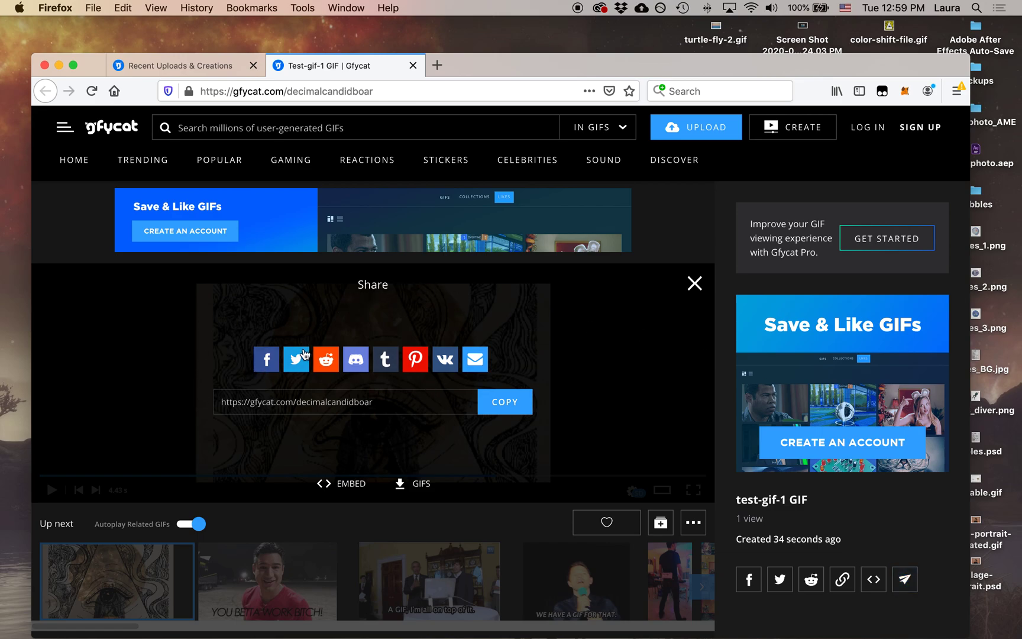
mouse_move(522, 372)
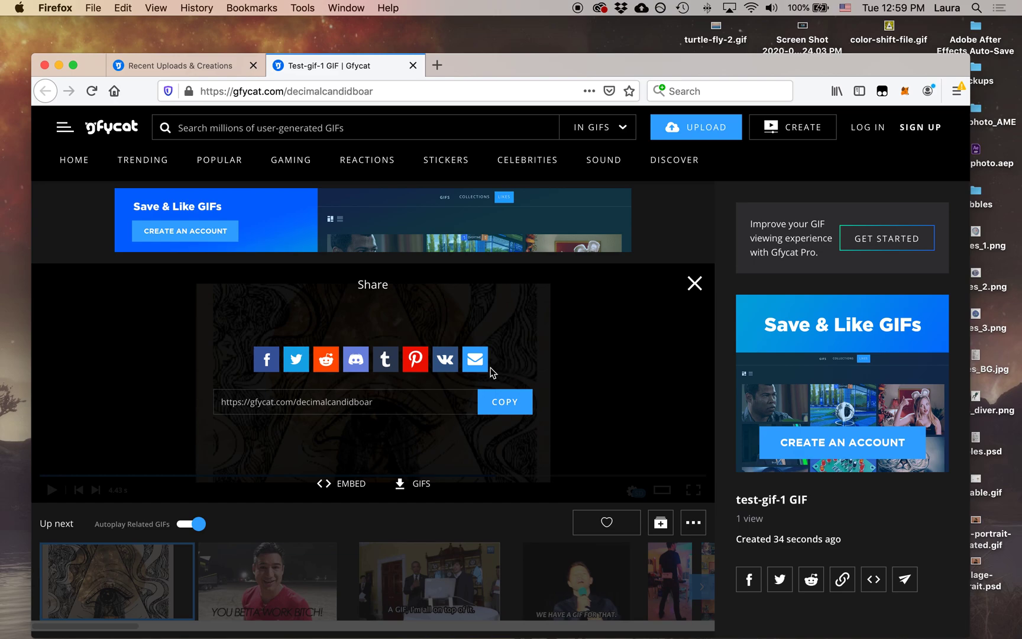
mouse_move(407, 511)
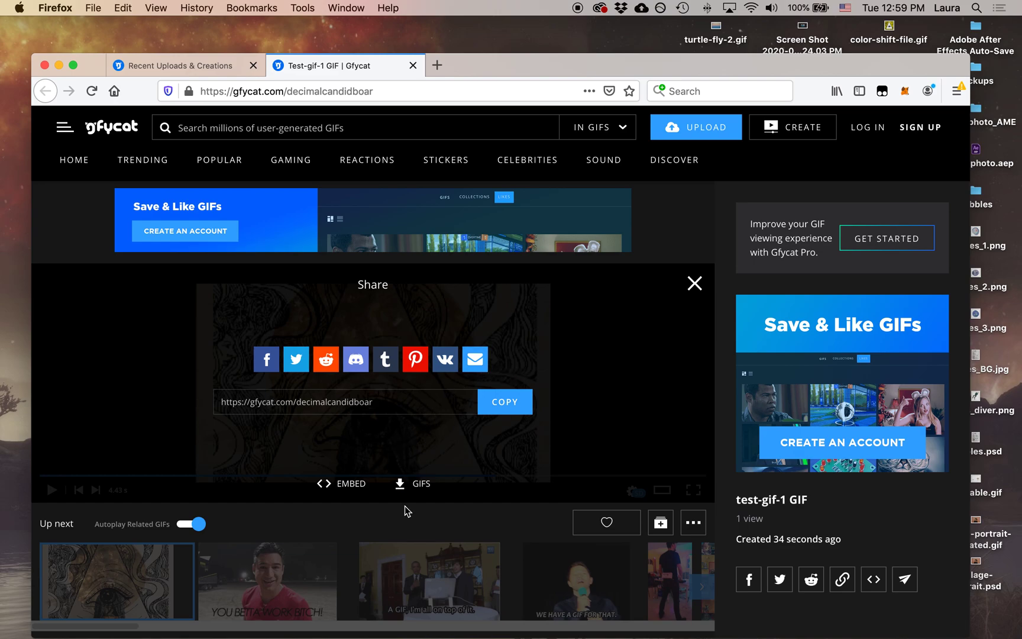
mouse_move(443, 510)
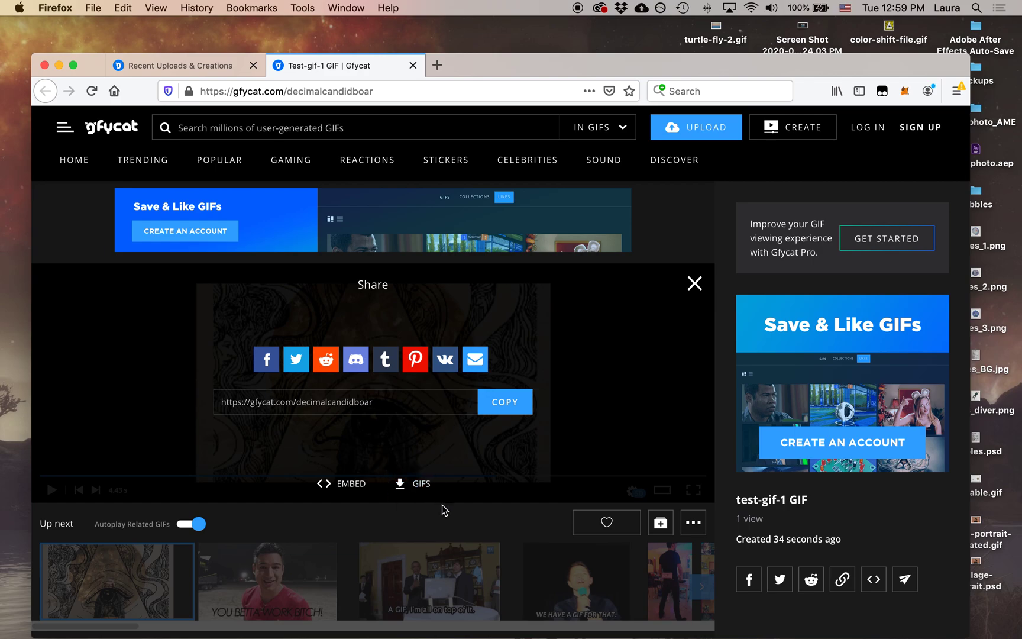
mouse_move(412, 484)
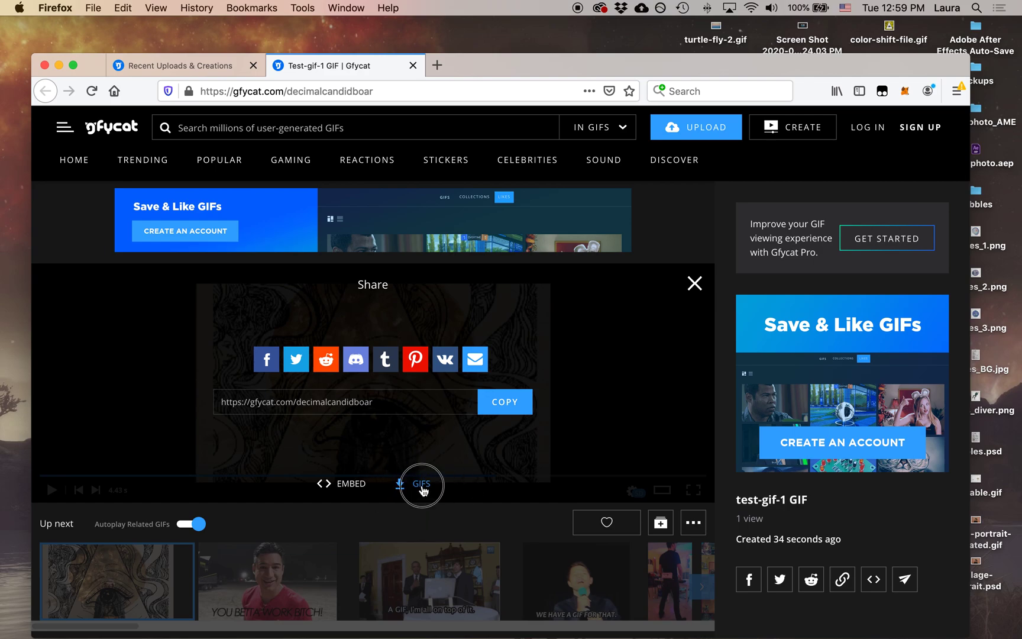
- Show the GIFS links and copy the Small (<2MB) GIF URL
left_click(421, 484)
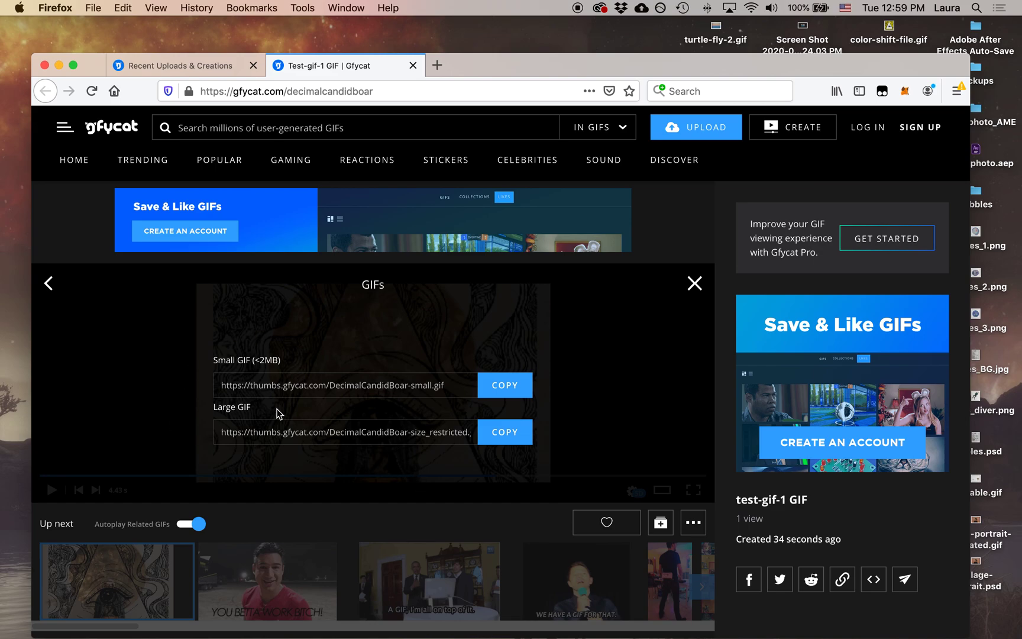
mouse_move(430, 363)
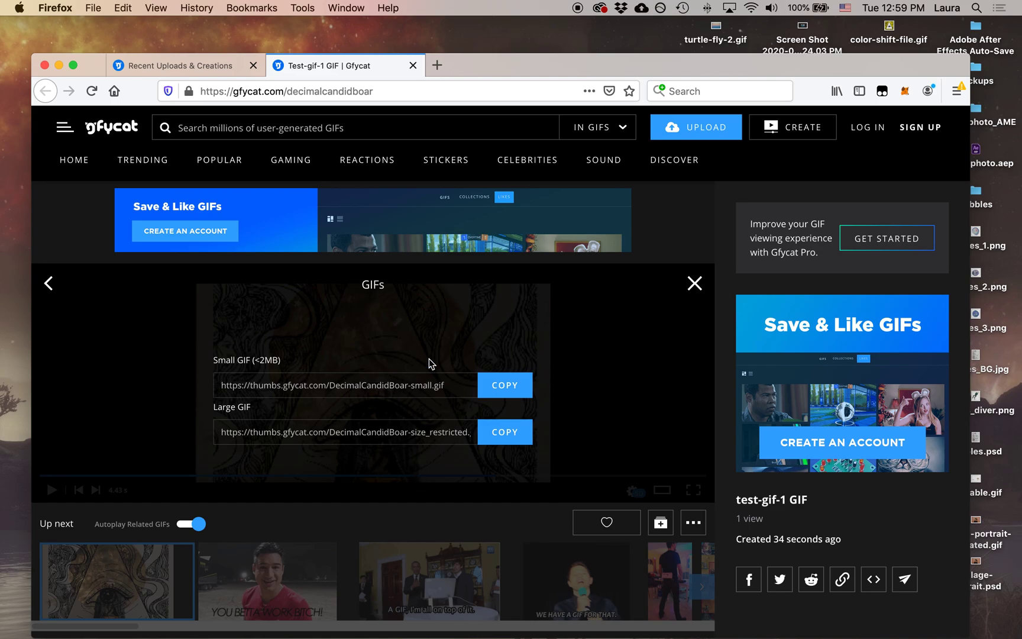
double_click(247, 359)
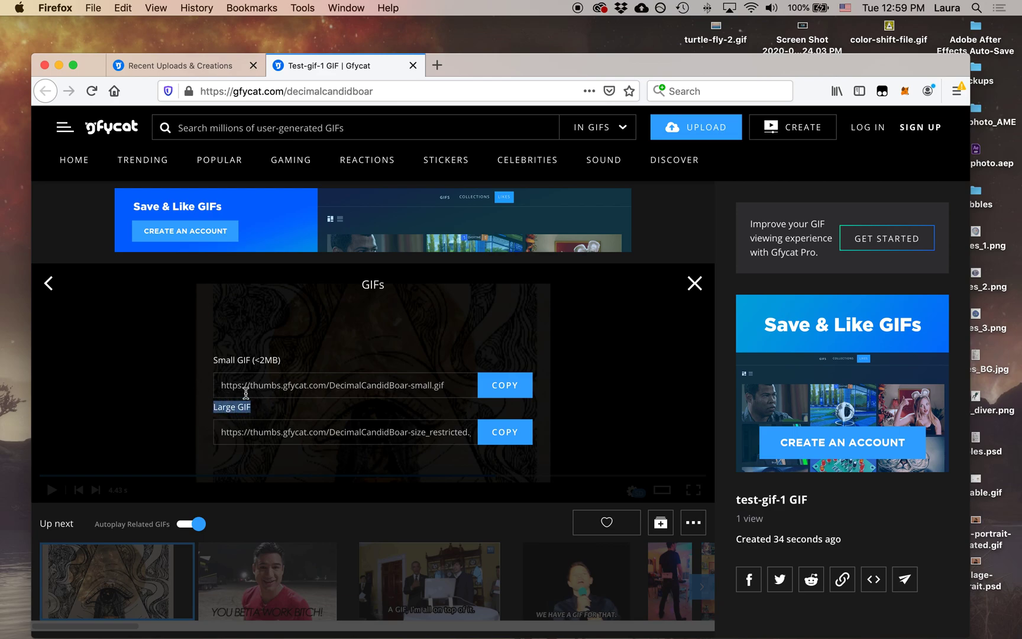
mouse_move(294, 368)
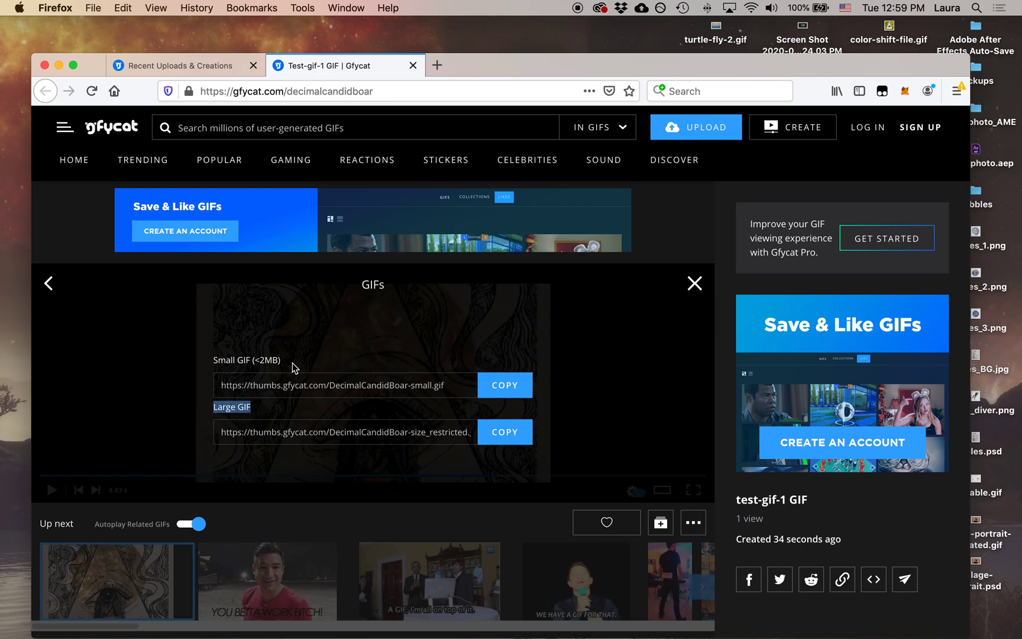
left_click(505, 385)
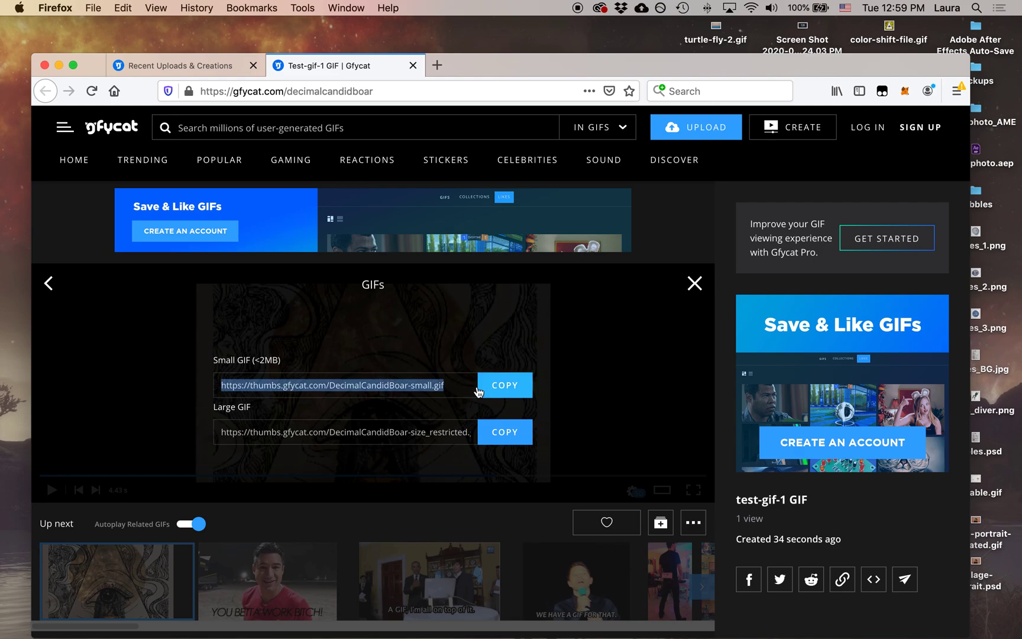
left_click(505, 385)
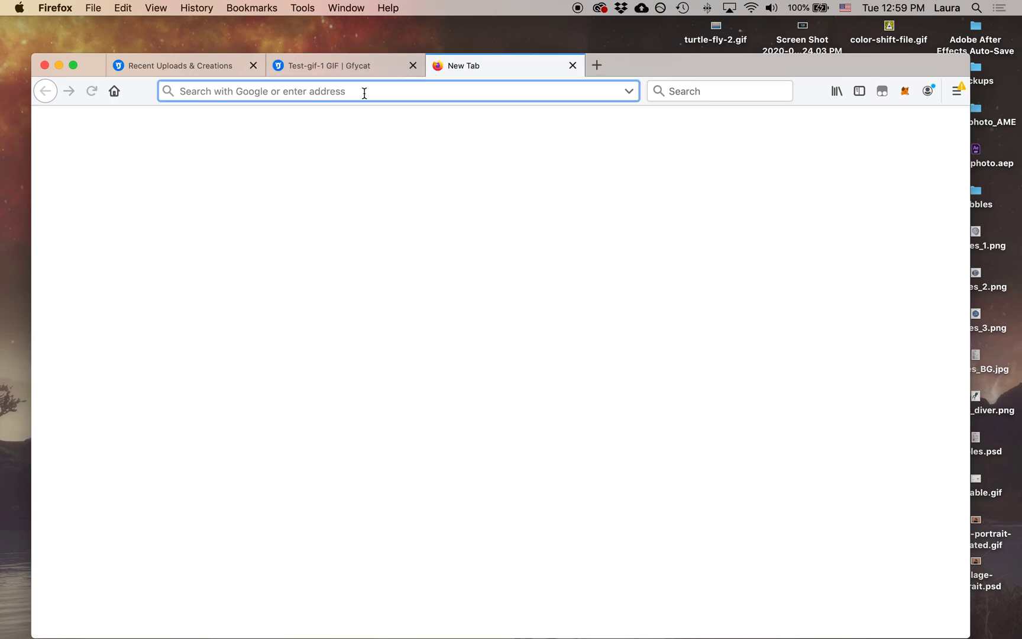
- Paste the small GIF link into the new tab to show DecimalCandidBoar-small.gif
right_click(365, 91)
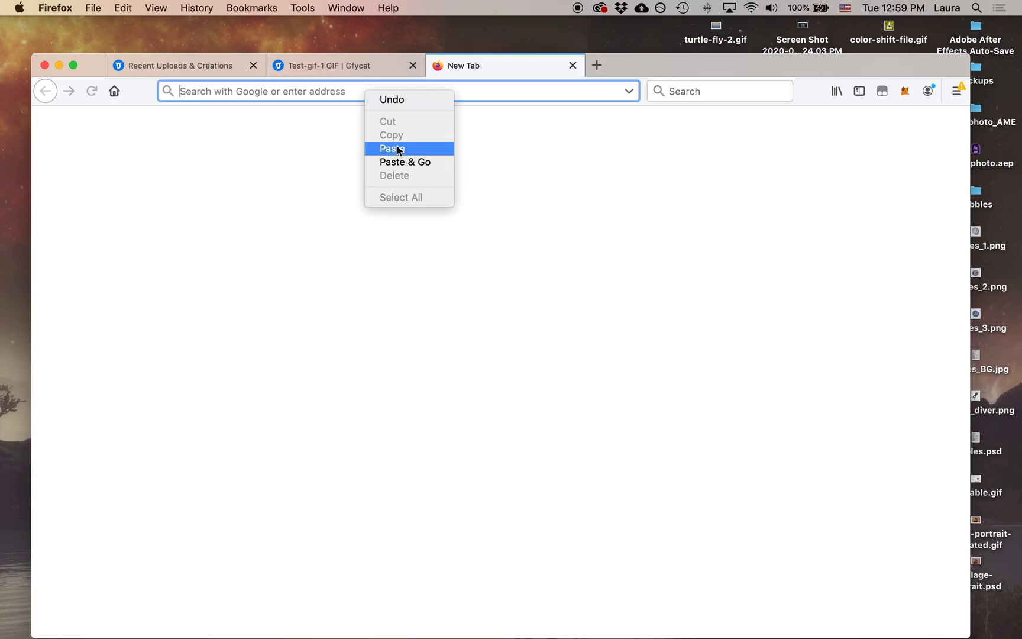
left_click(405, 162)
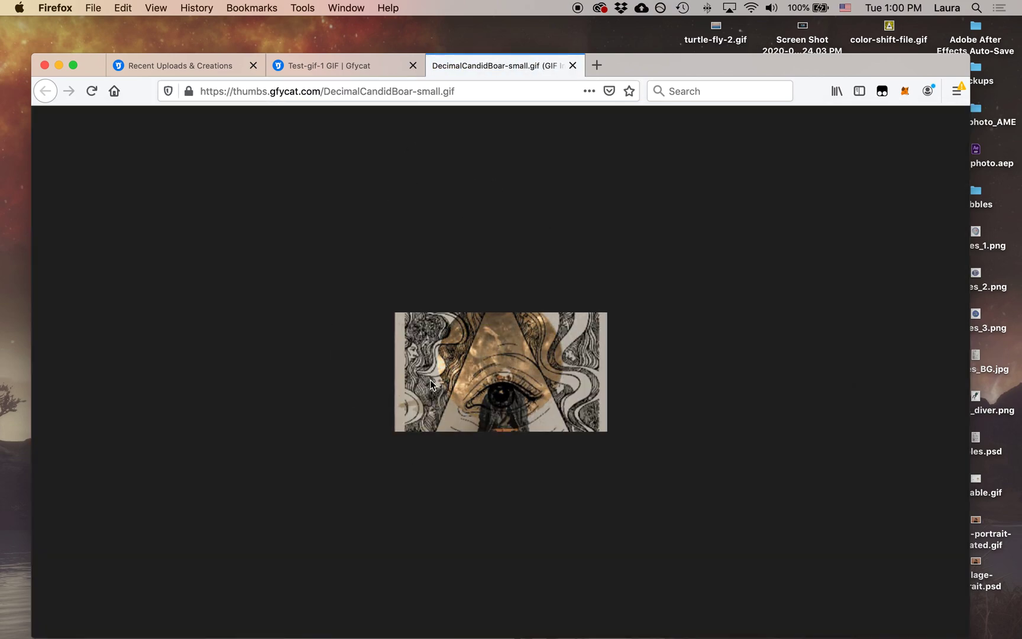
mouse_move(542, 383)
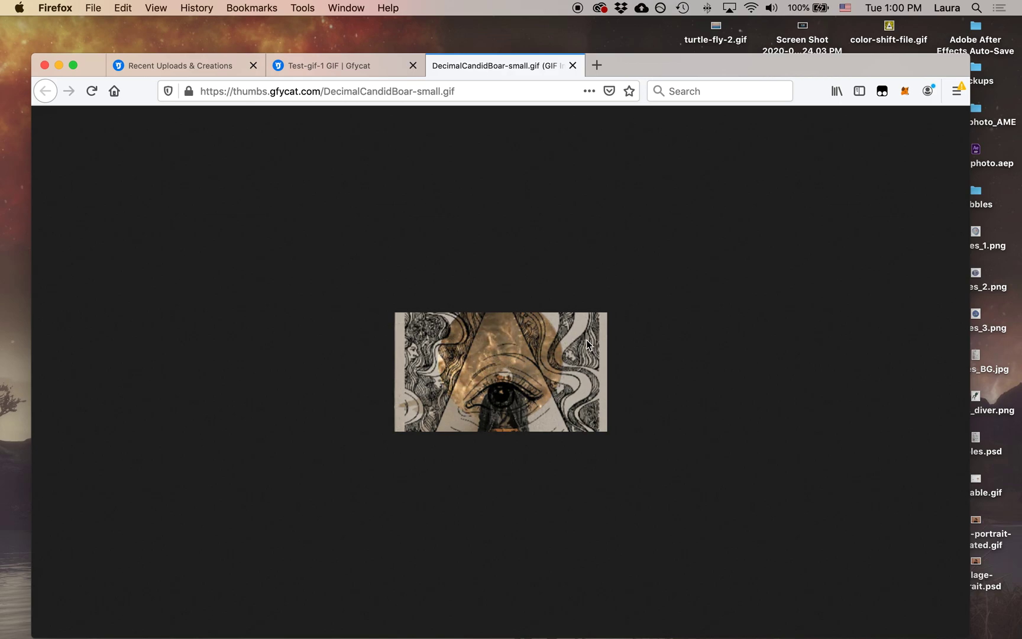
- Save the small GIF to the Desktop as gif_verysmall
right_click(500, 372)
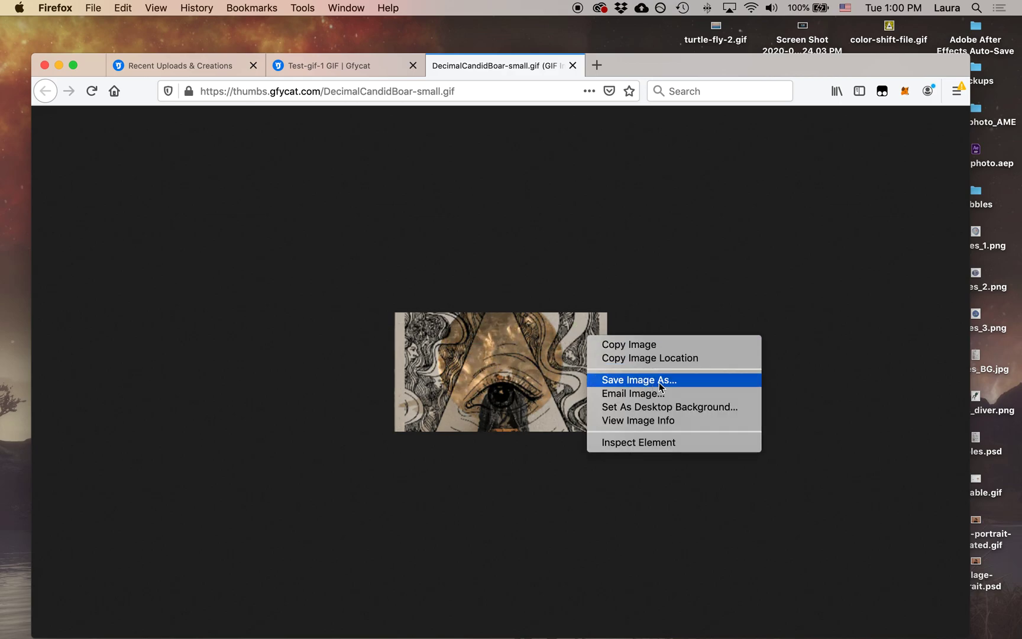
left_click(639, 379)
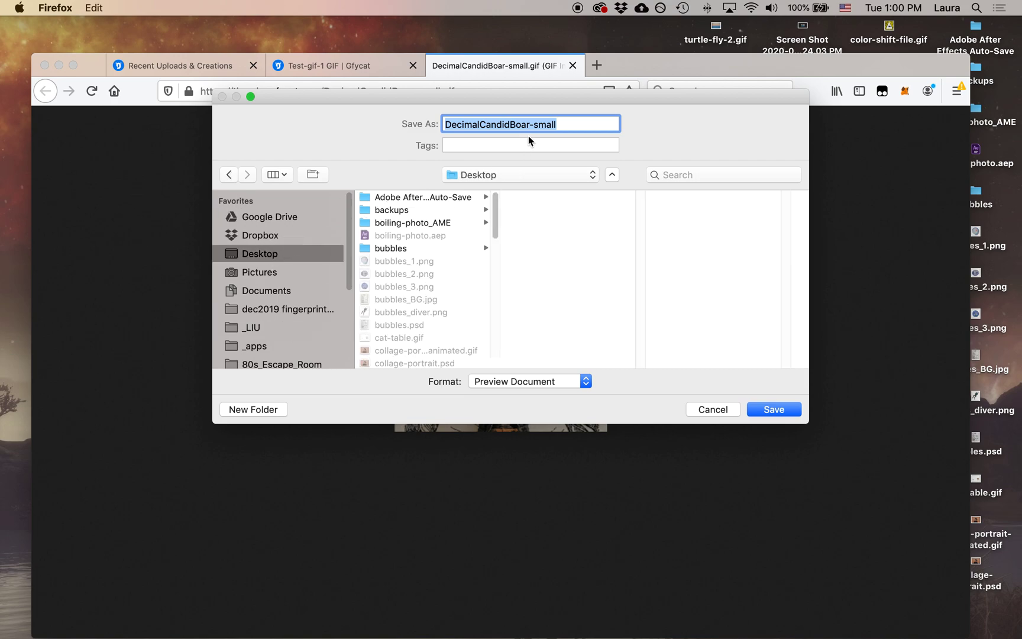
type("gif_verysmal")
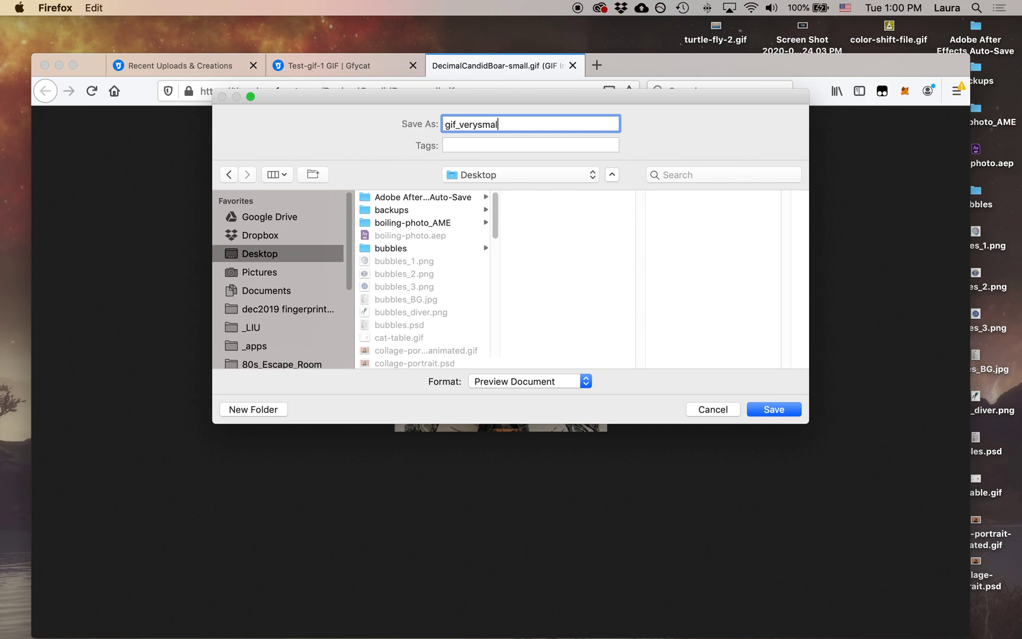
type("_")
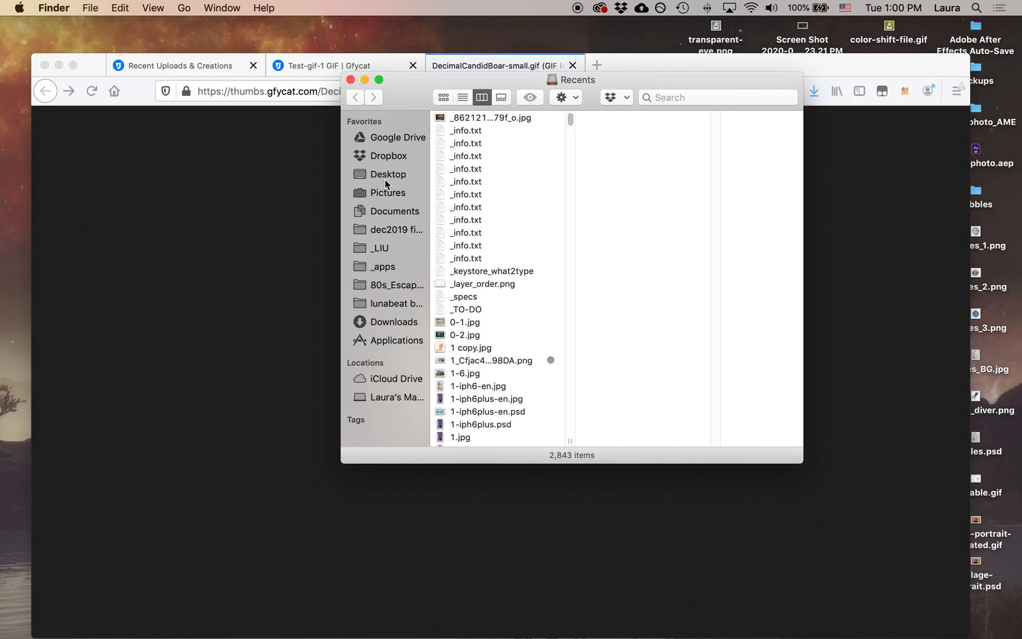
- Verify gif_verysmall_1.gif (1.8 MB, 300×168) on the Desktop, then close the small GIF tab
left_click(388, 174)
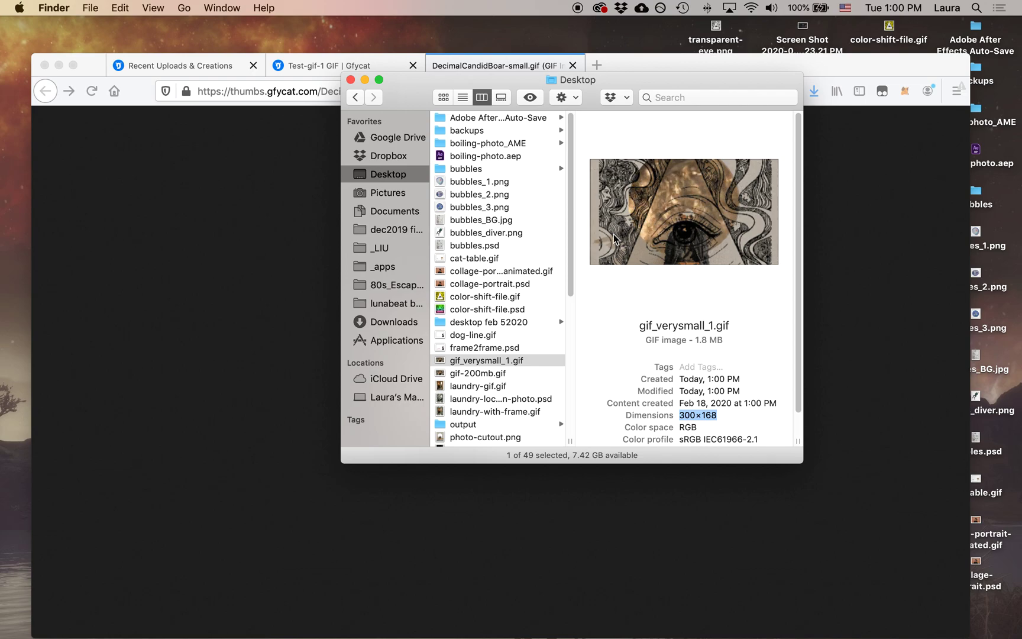
left_click(529, 97)
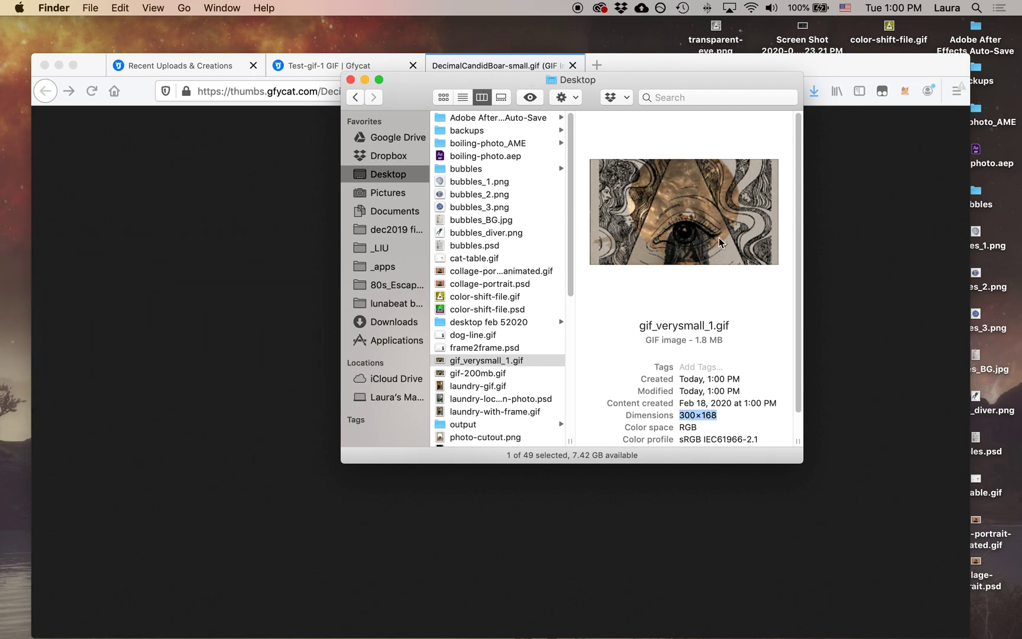
left_click(504, 65)
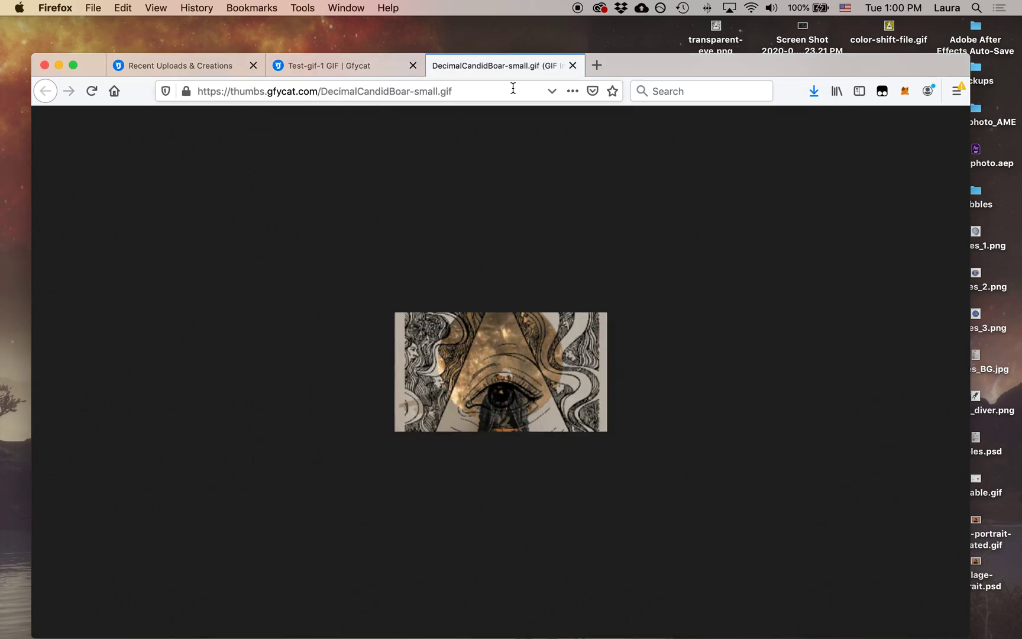
left_click(572, 65)
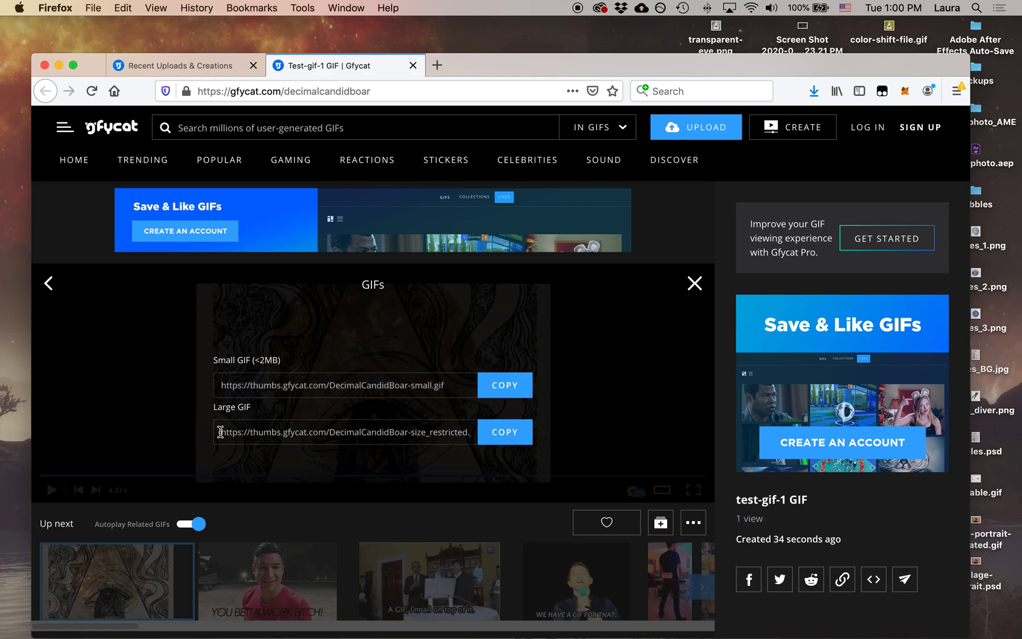
- Open the large DecimalCandidBoar-size_restricted.gif URL in a new tab
left_click(503, 432)
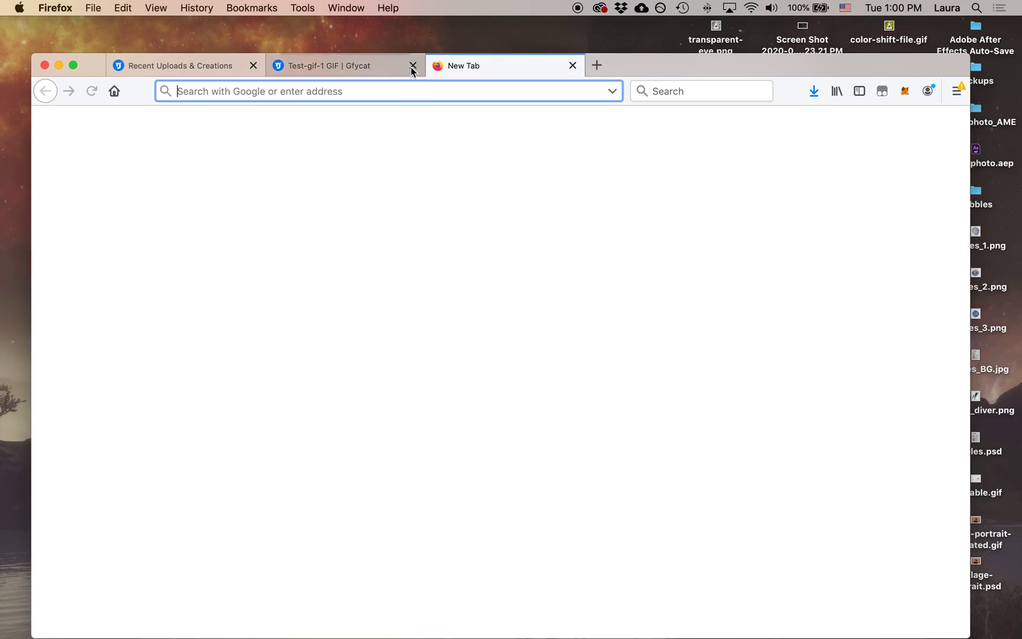
type("https://thumbs.gfycat.com/DecimalCandidBoar-size_restricted.gif")
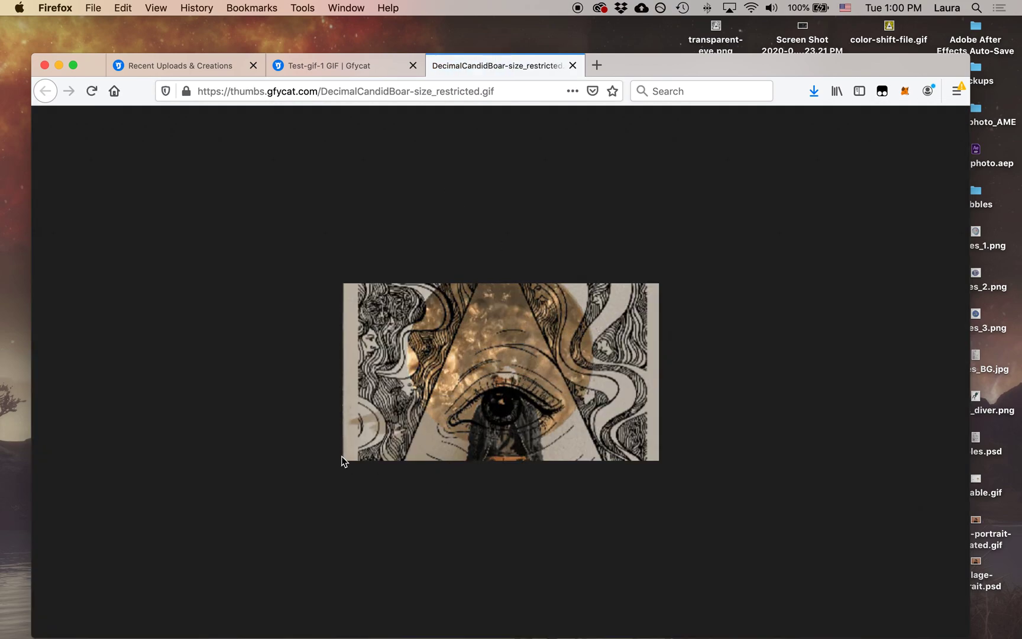
mouse_move(670, 415)
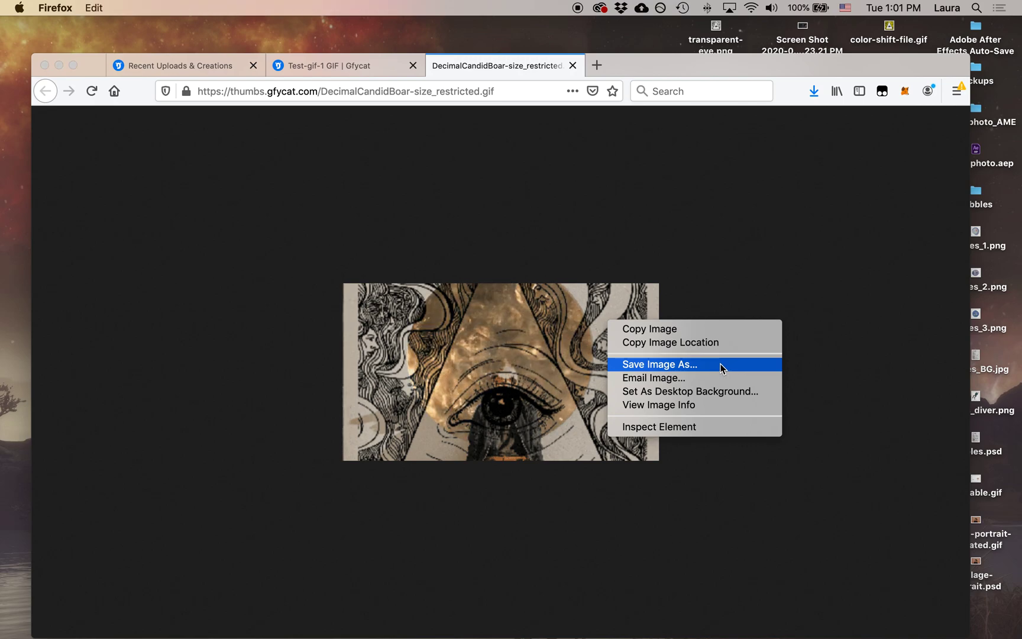
- Save the larger GIF to the Desktop as gif_verysmall_slightly_larger.gif, based on gif_verysmall_1.gif
left_click(658, 365)
type("gif_verysmall_1")
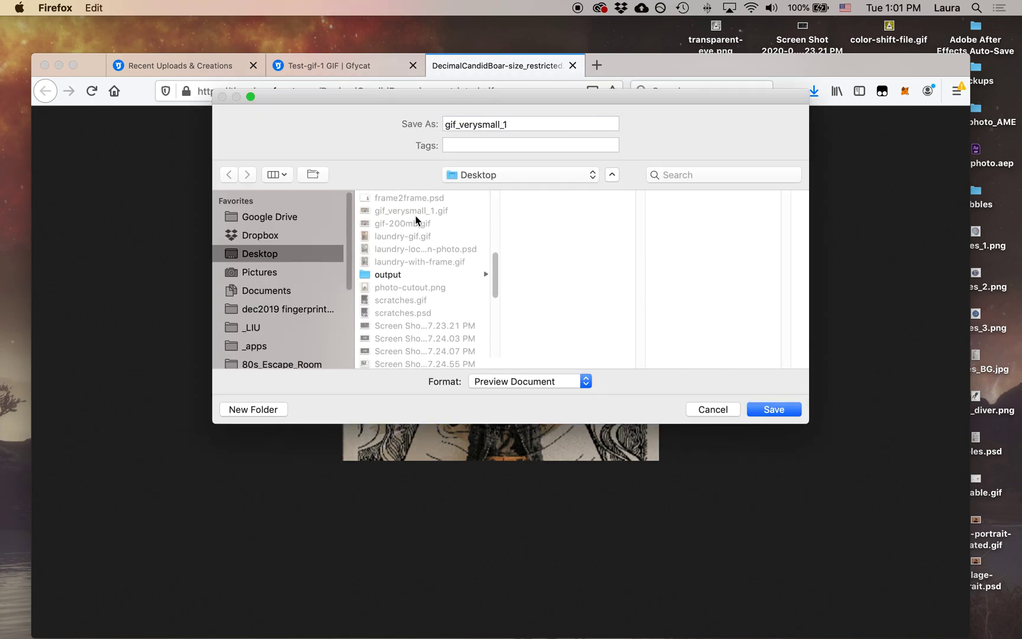
left_click(530, 123)
type("slightly+")
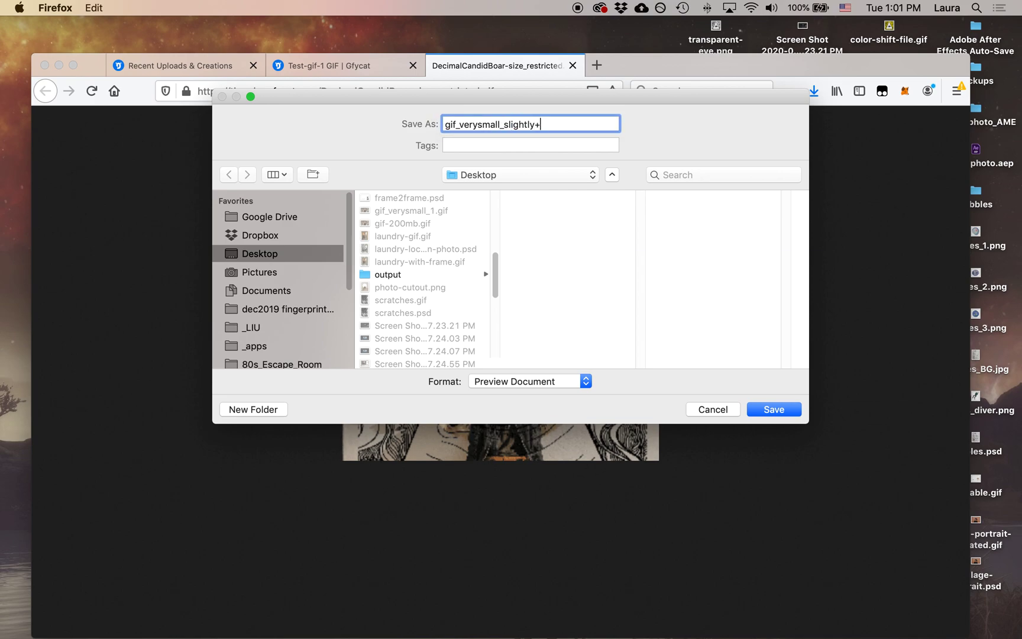
type("_la")
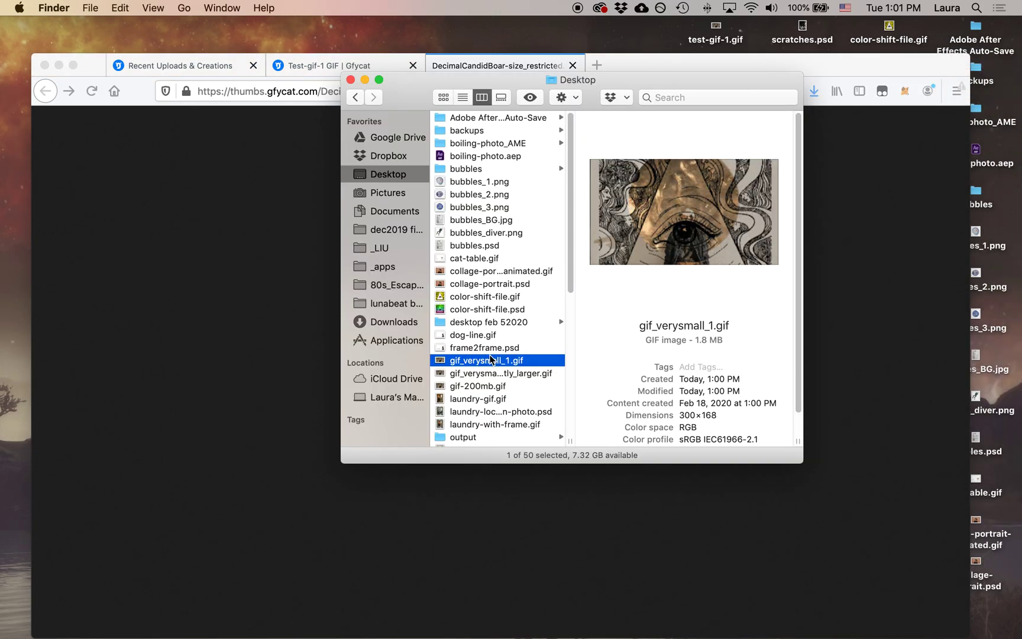
- Preview the 4.5 MB gif_verysmall_slightly_larger.gif in Quick Look, then open it in Firefox
left_click(500, 373)
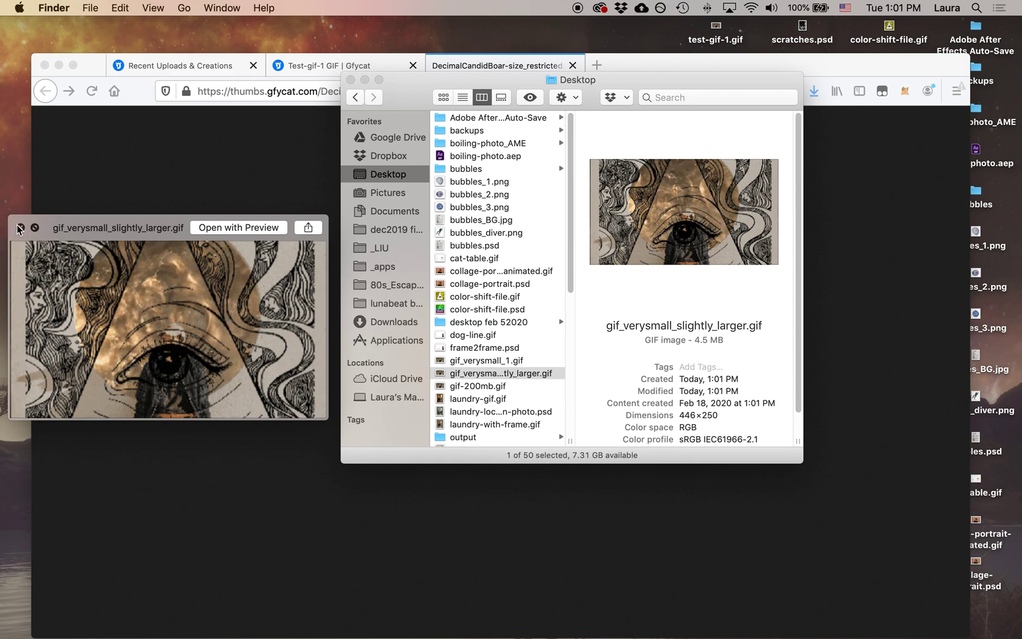
left_click(486, 359)
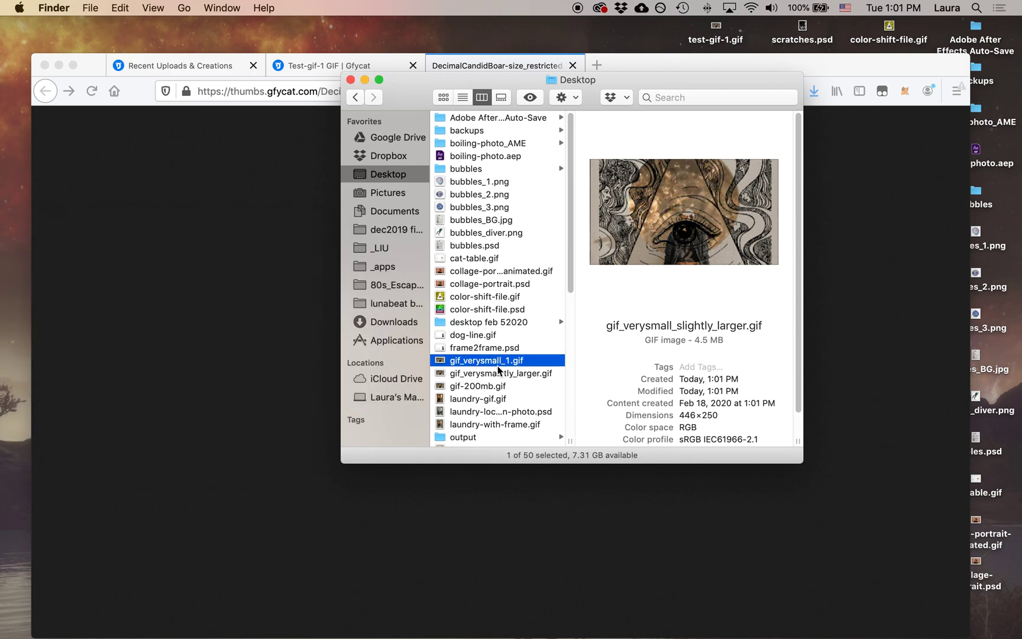
left_click(502, 372)
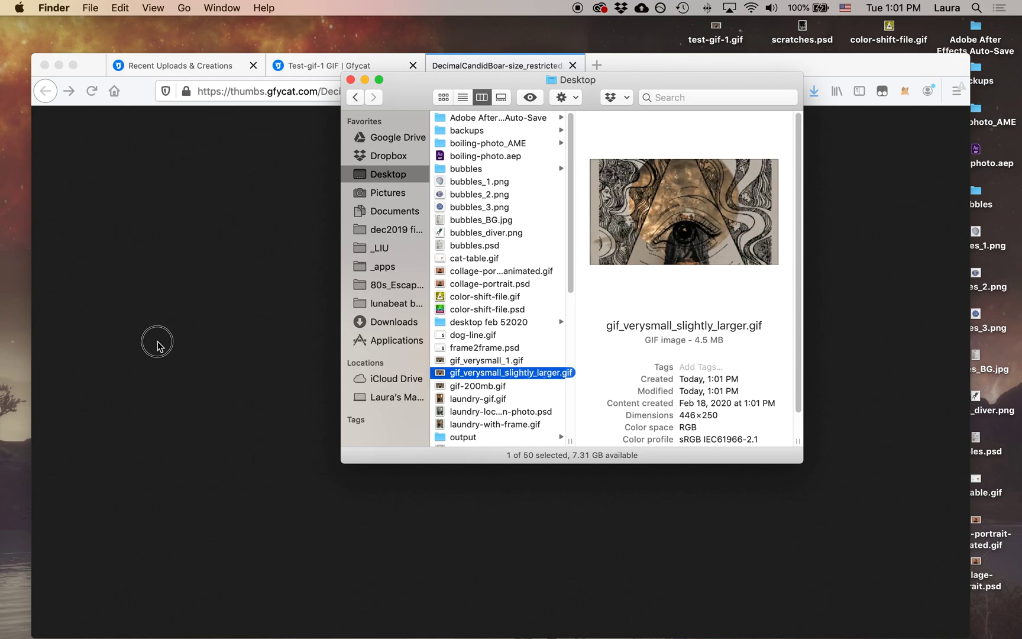
double_click(503, 372)
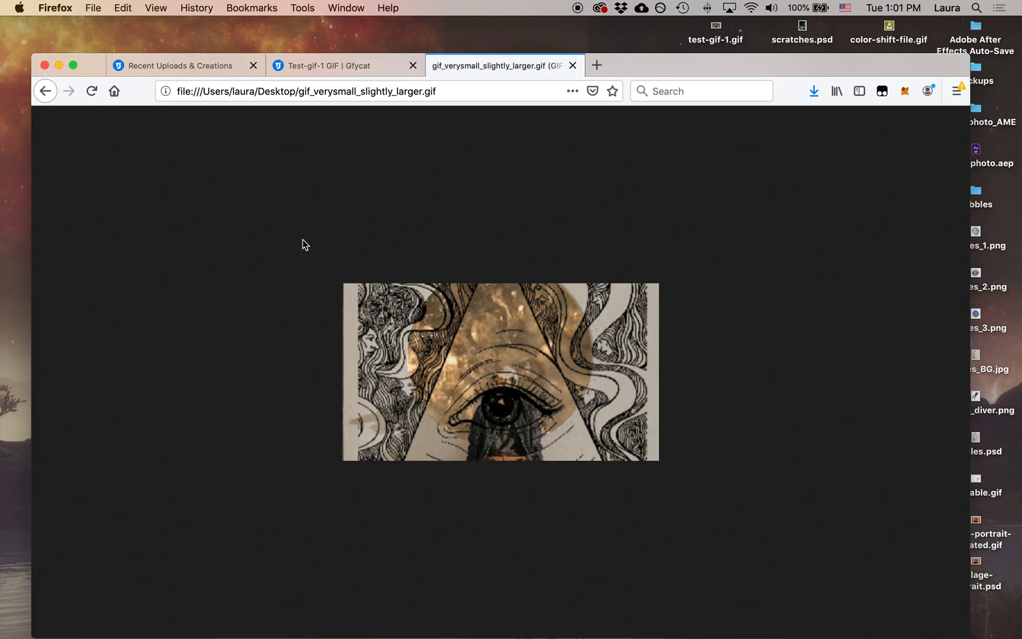
mouse_move(722, 380)
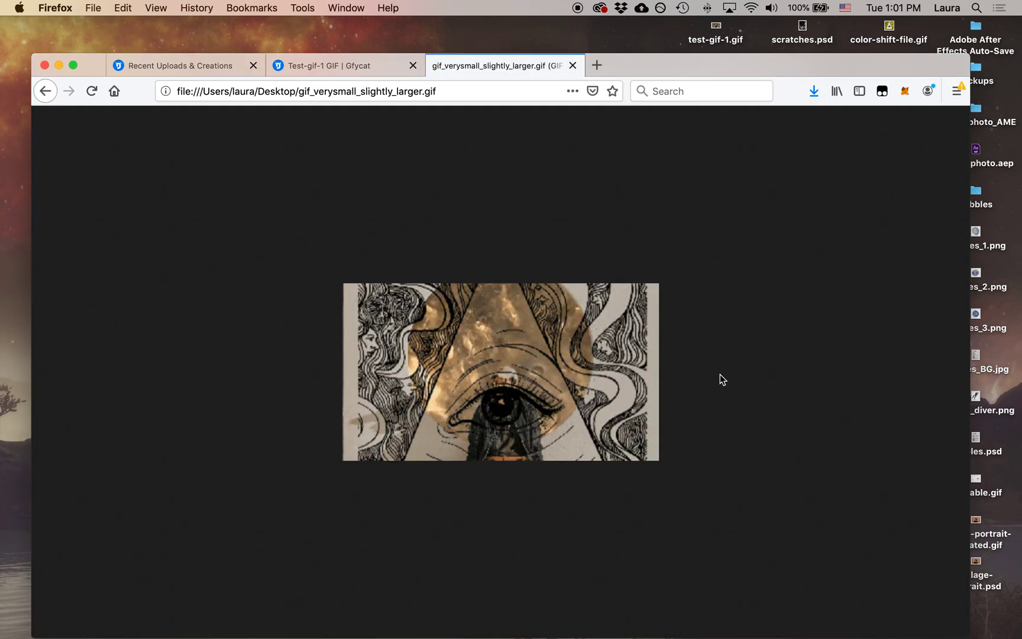
mouse_move(1015, 110)
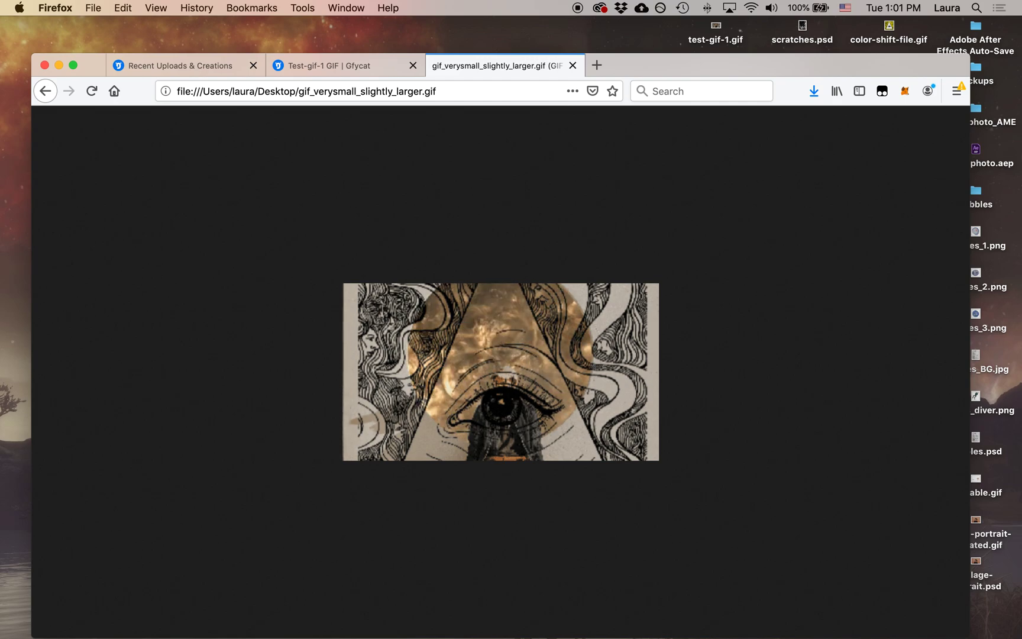
mouse_move(1007, 58)
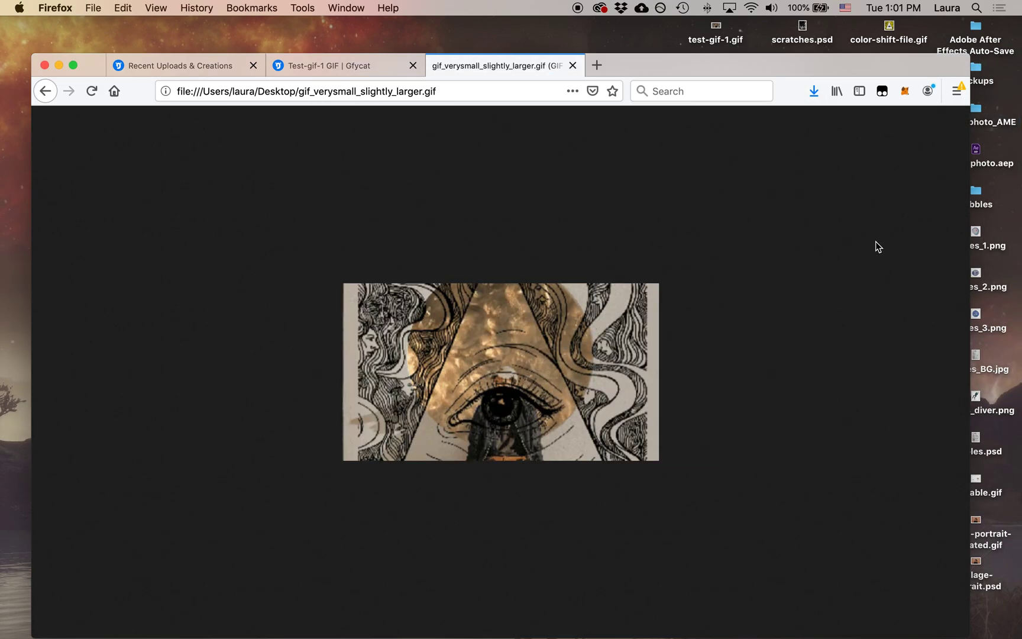
mouse_move(892, 232)
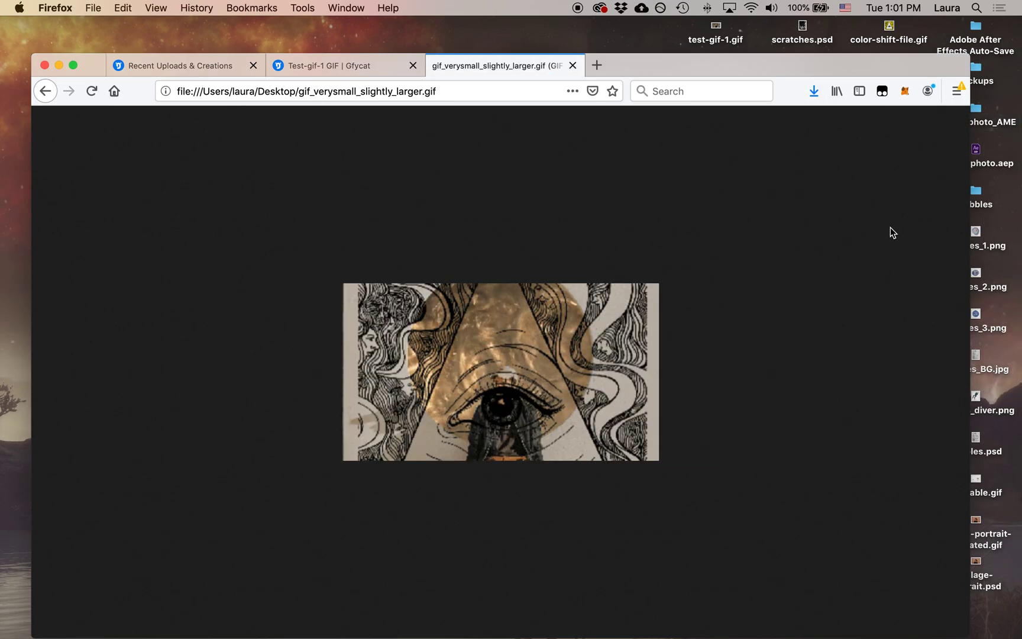